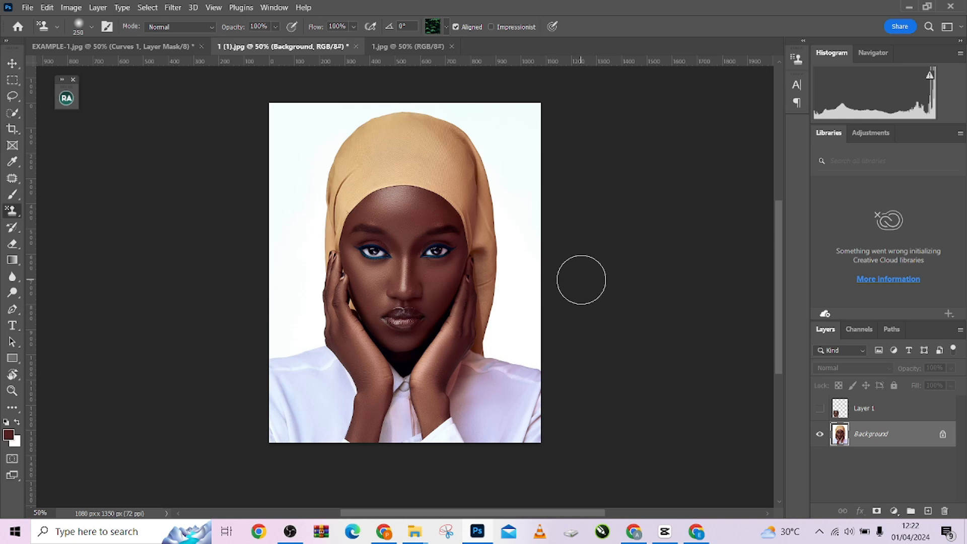
Step: With the Move tool, view the smiling 1.jpg reference, then return to 1 (1).jpg
click(11, 63)
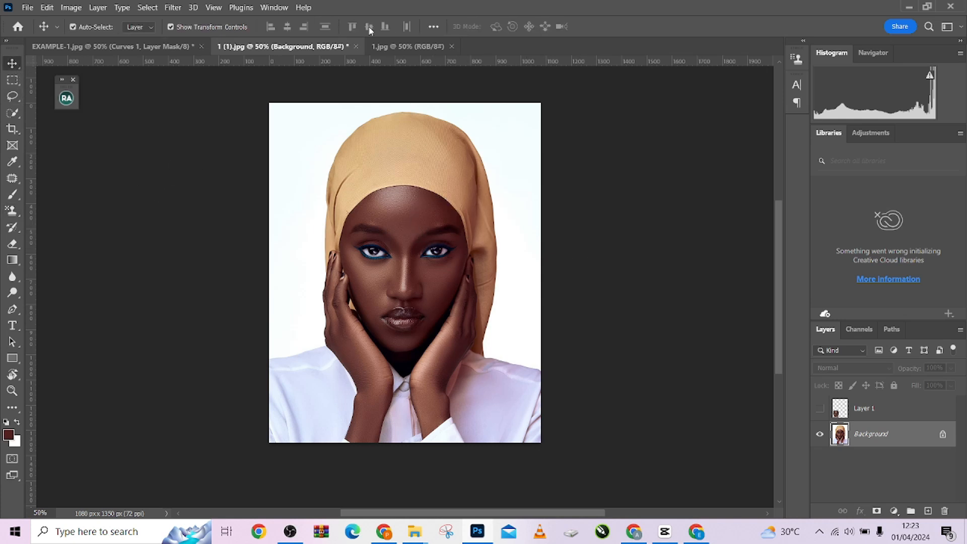
click(407, 46)
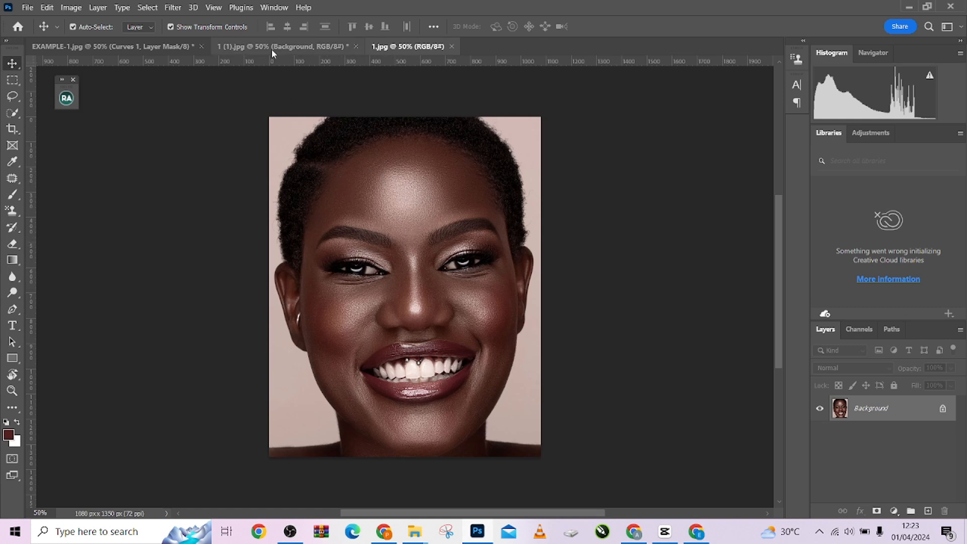
click(284, 46)
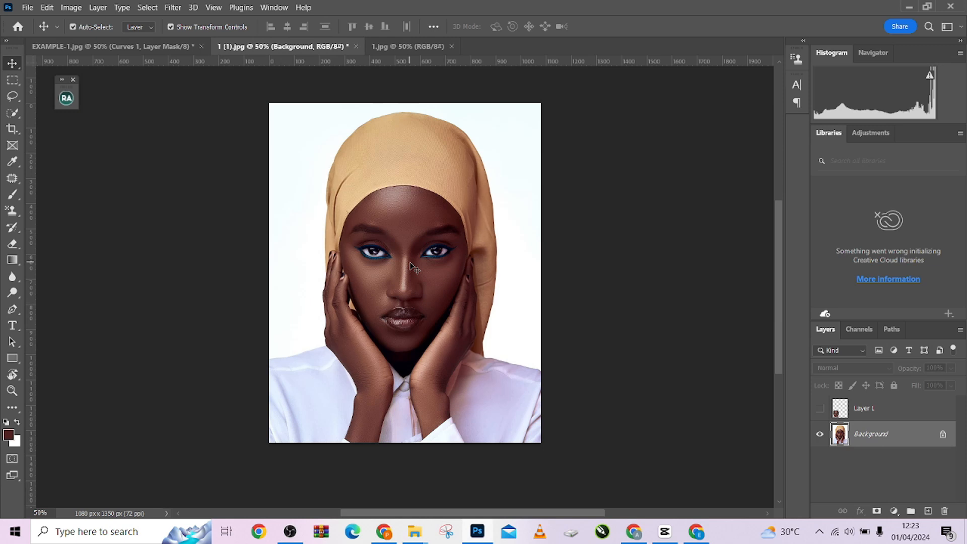
mouse_move(417, 85)
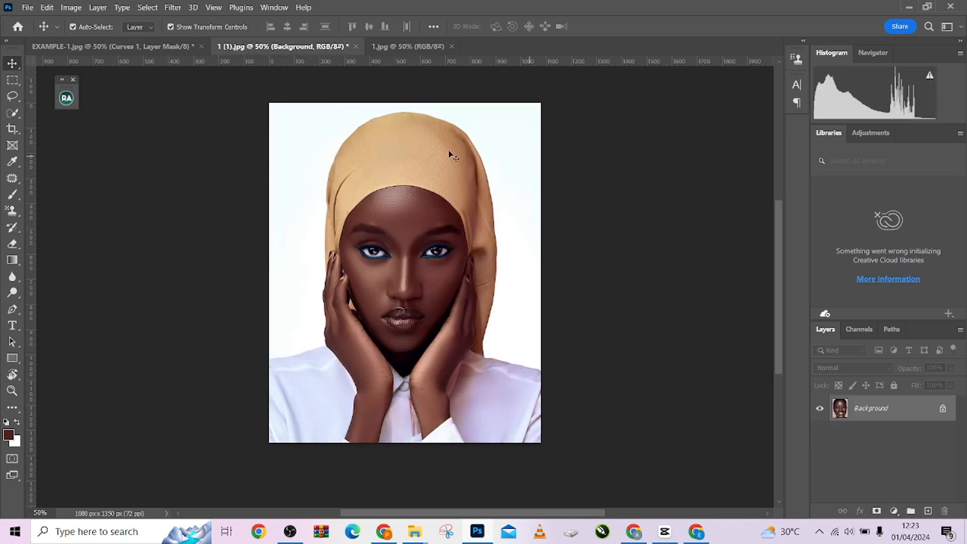
mouse_move(400, 83)
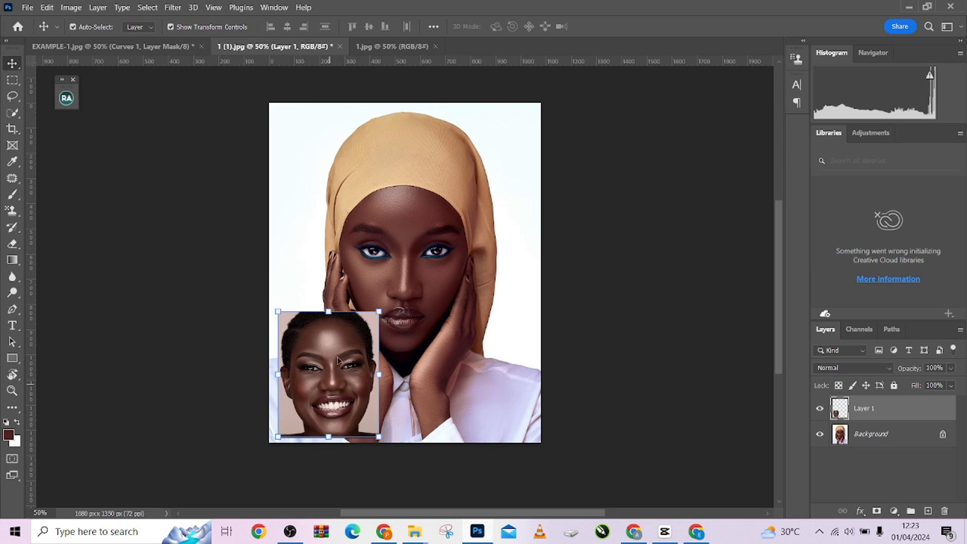
mouse_move(855, 466)
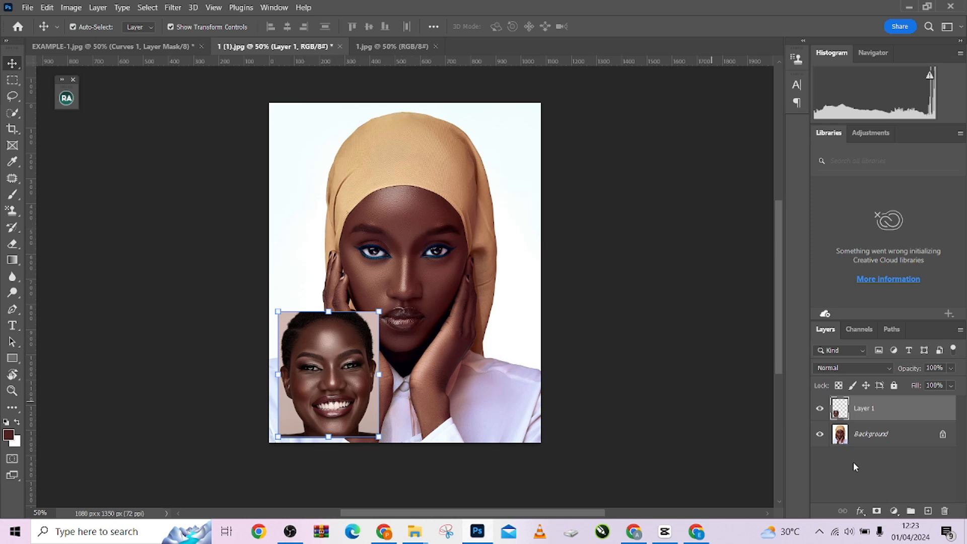
Step: Unlock the hijab portrait's Background into Layer 0 and stack a default Curves layer above
click(869, 433)
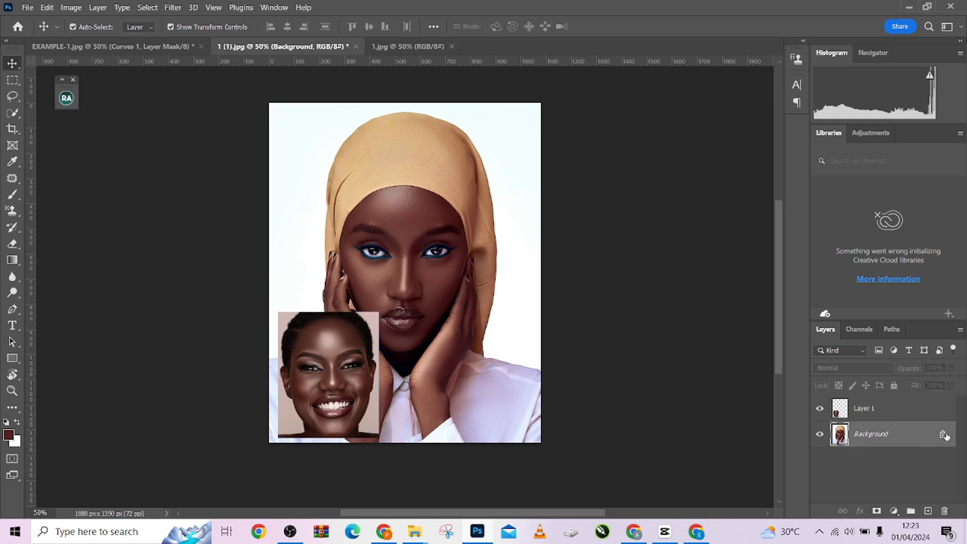
double_click(870, 433)
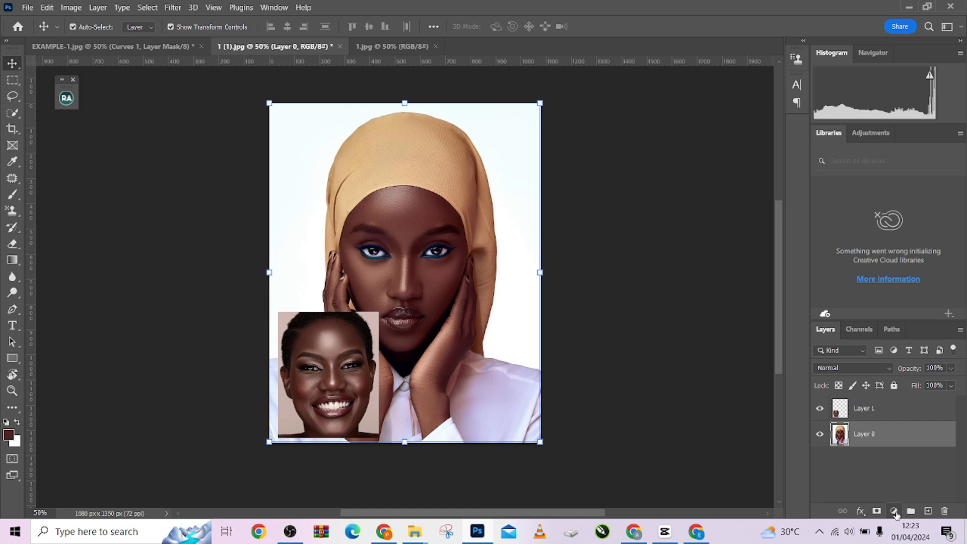
click(893, 510)
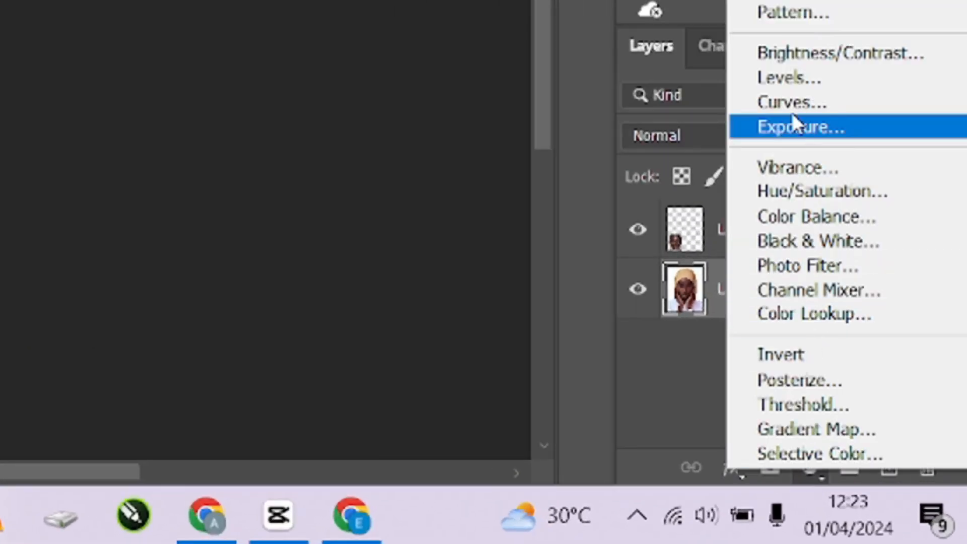
click(790, 102)
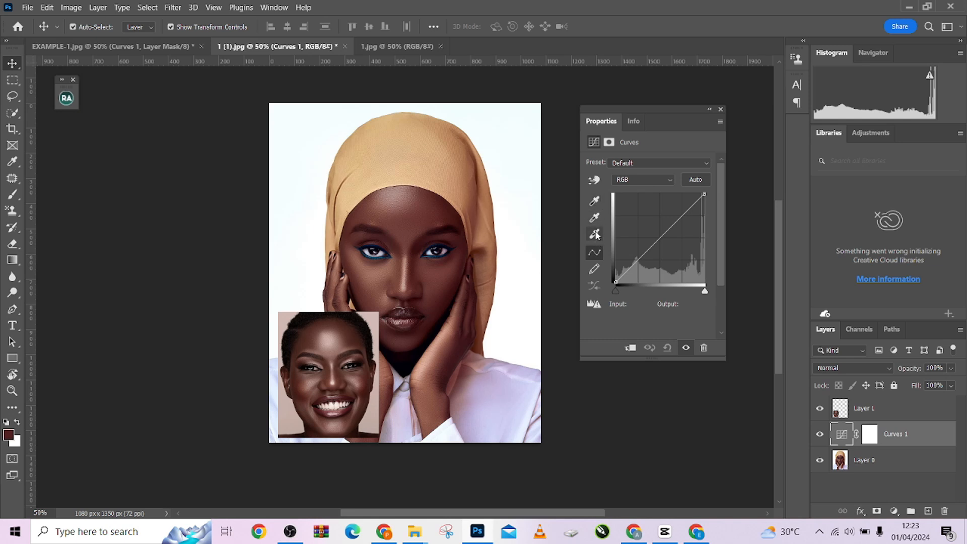
mouse_move(595, 235)
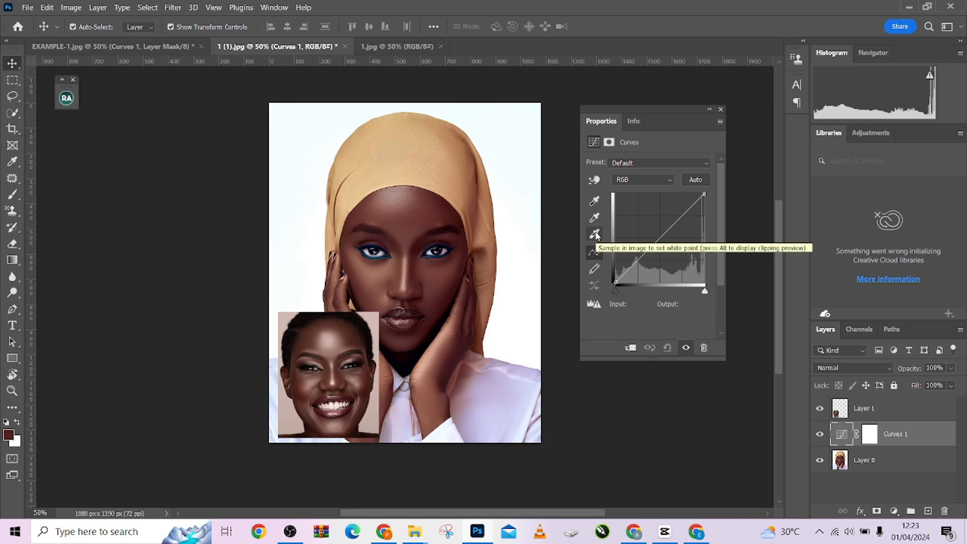
mouse_move(593, 242)
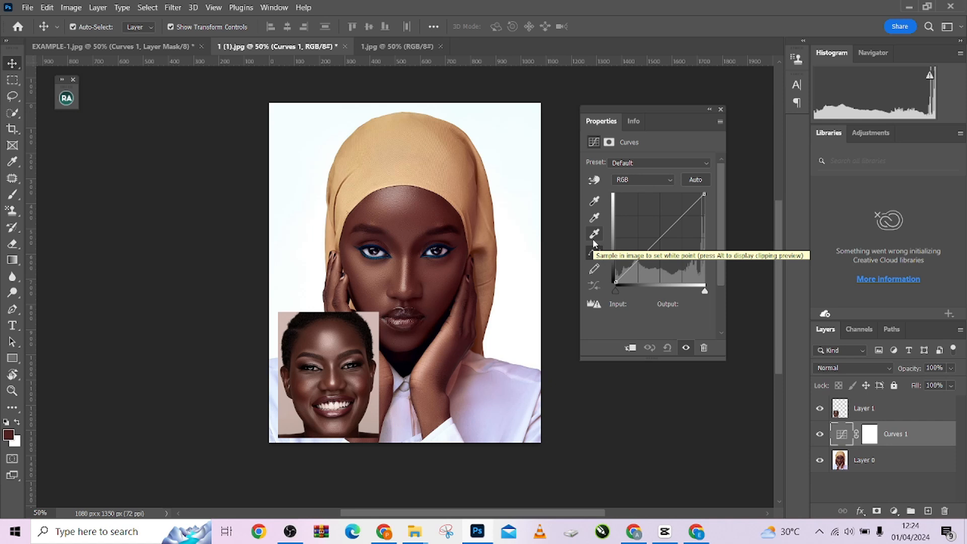
mouse_move(593, 239)
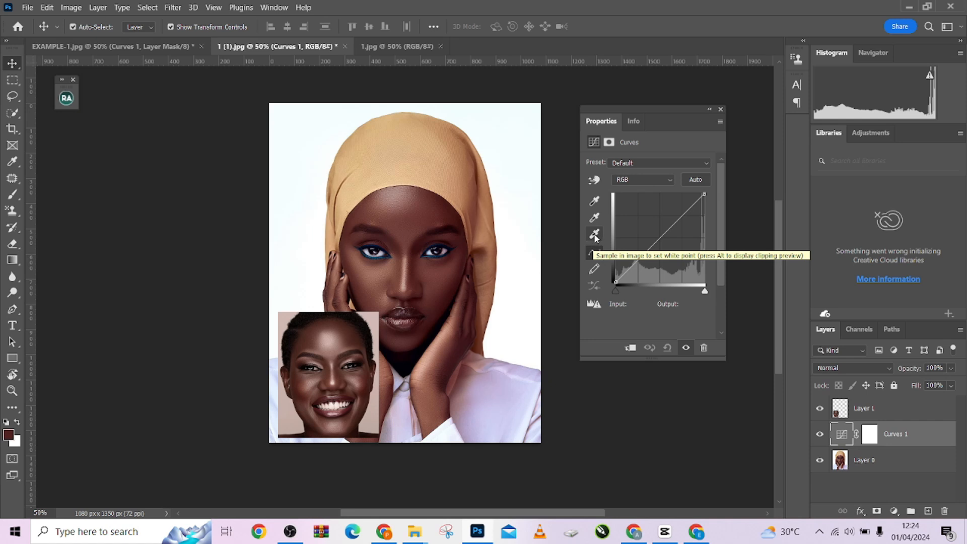
mouse_move(593, 236)
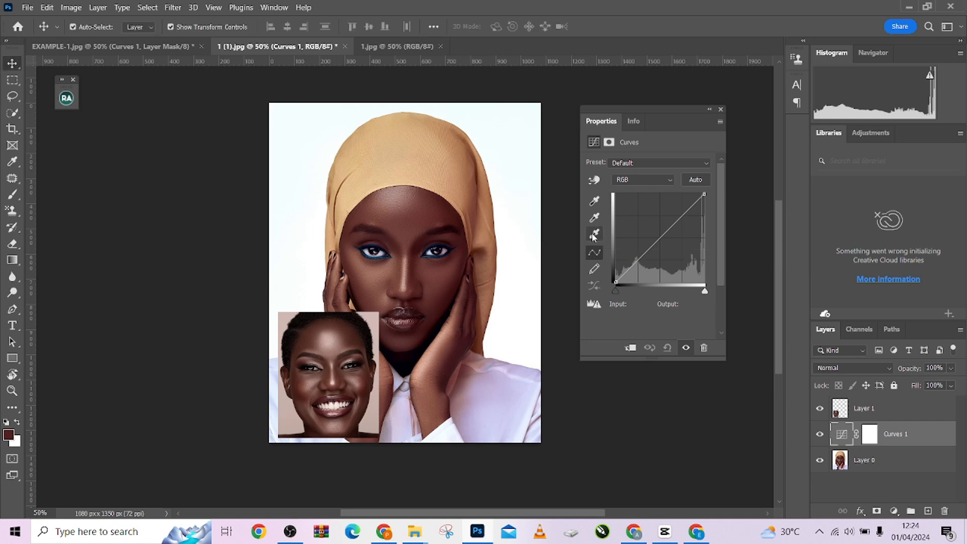
Step: Set the Curves white point from the white backdrop, declining to save targets as defaults
click(594, 233)
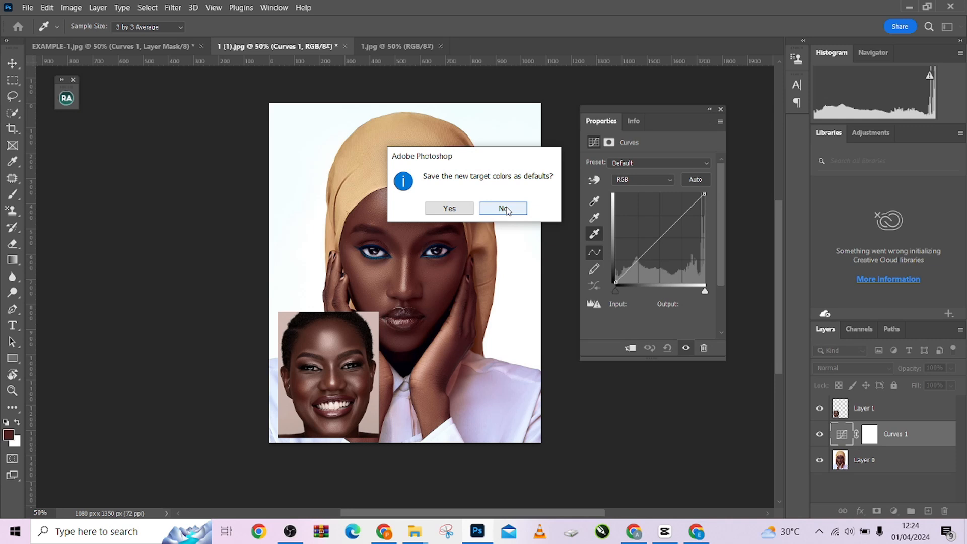
click(502, 207)
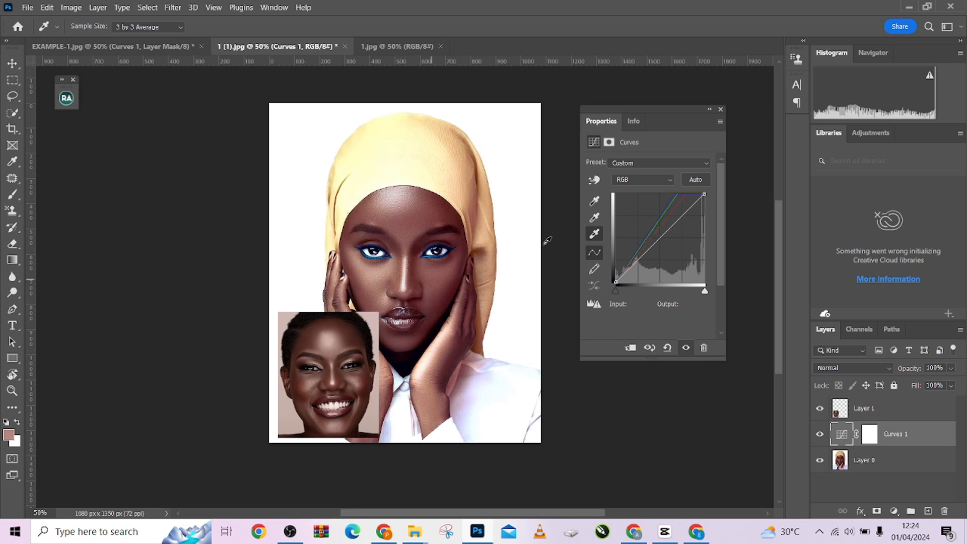
mouse_move(584, 196)
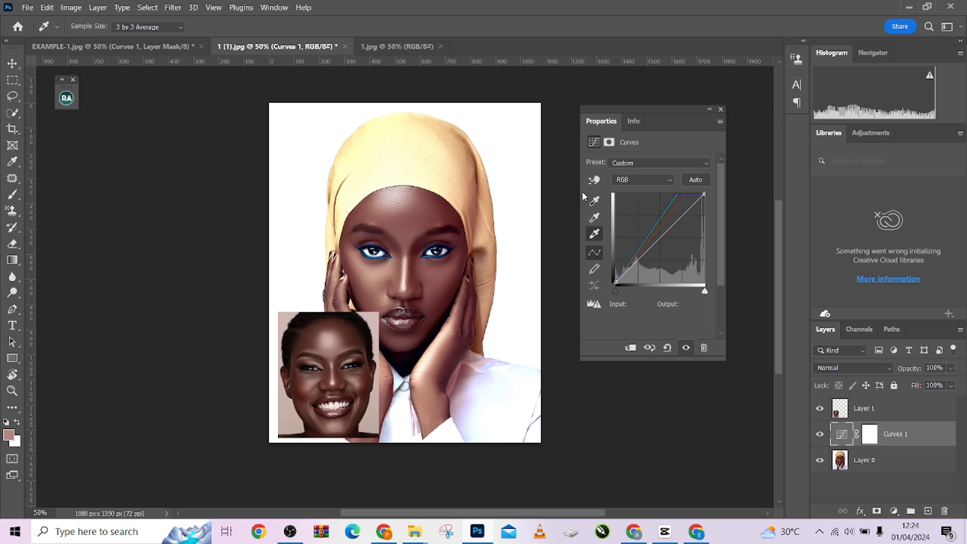
mouse_move(595, 219)
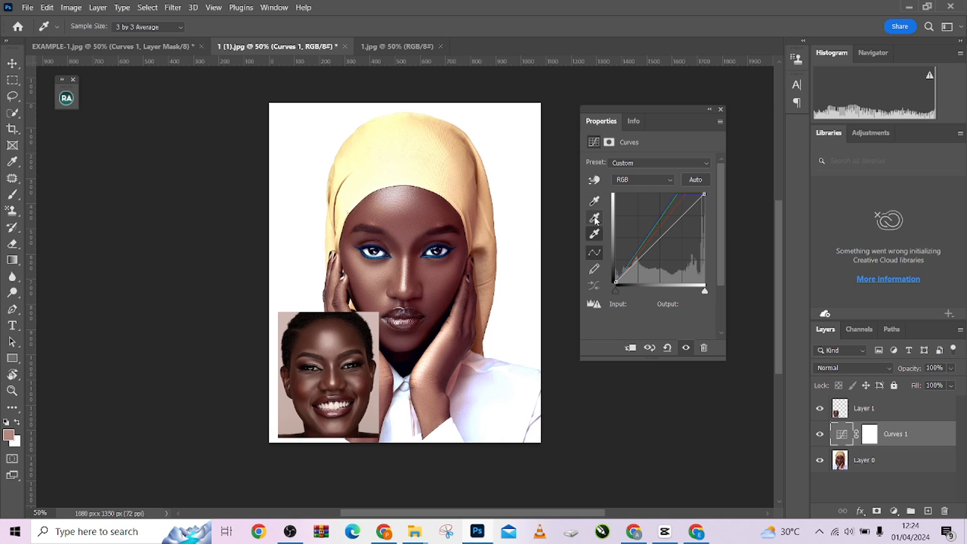
Step: Set the Curves midtone target to the reference face's brown skin tone
click(594, 220)
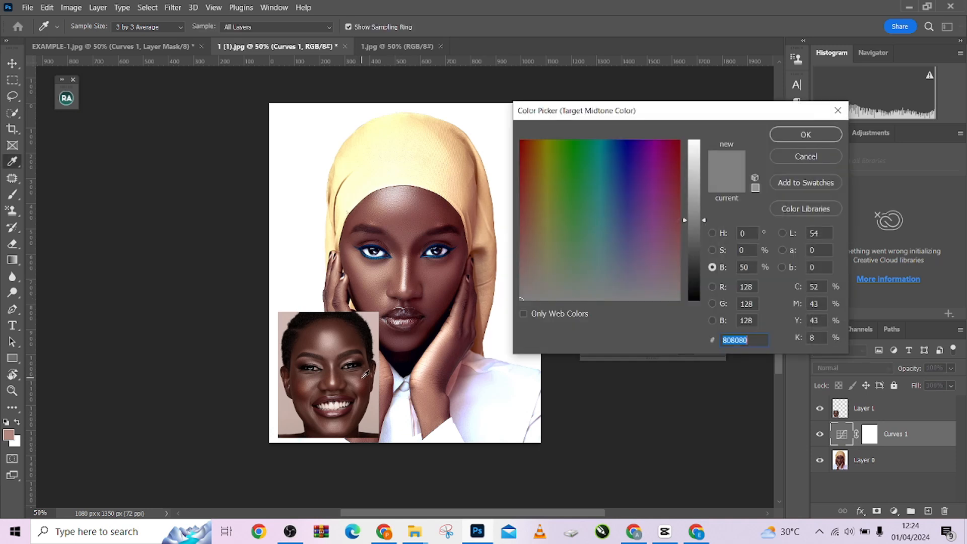
click(525, 217)
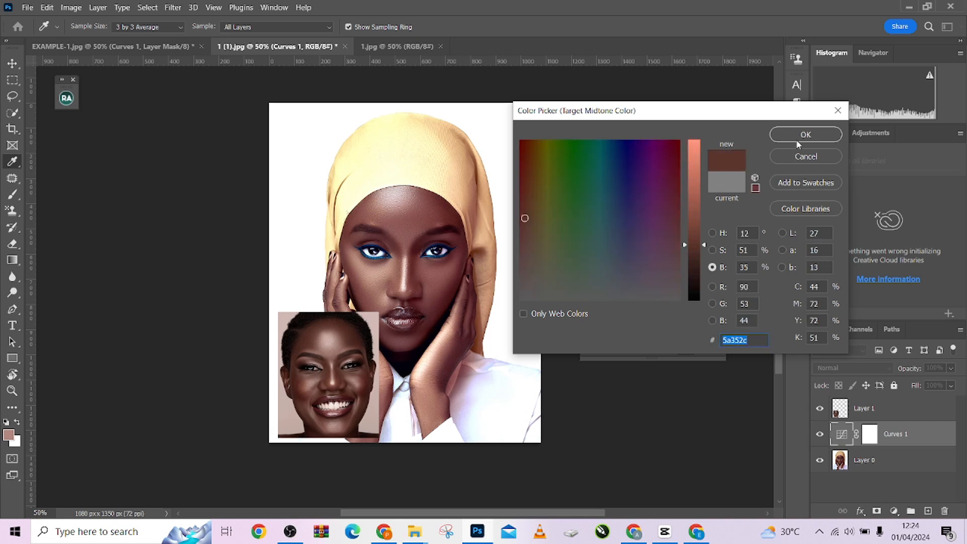
click(805, 135)
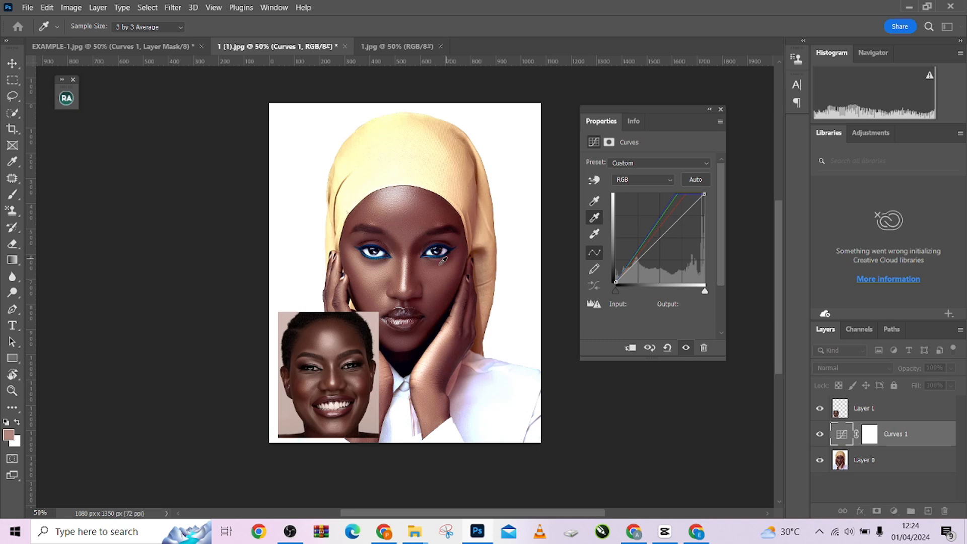
mouse_move(442, 280)
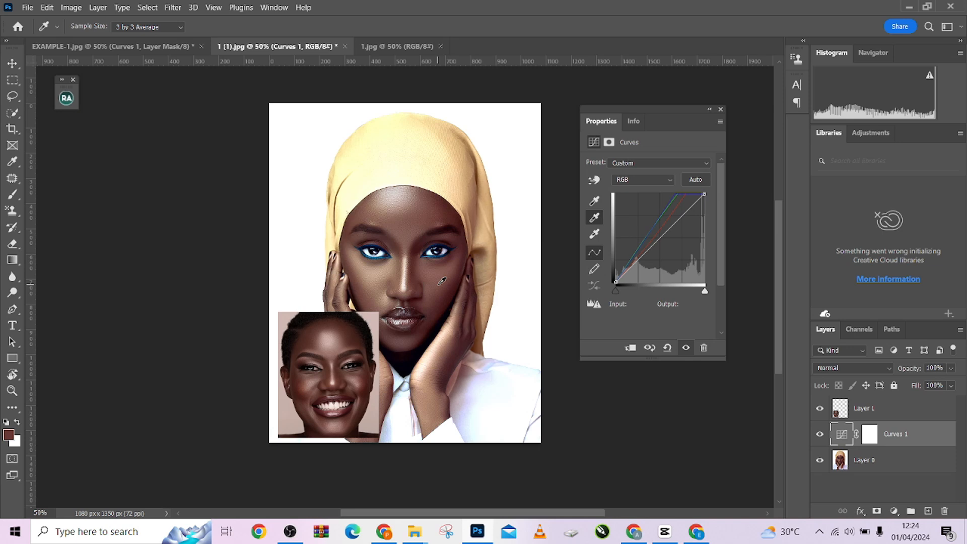
mouse_move(462, 186)
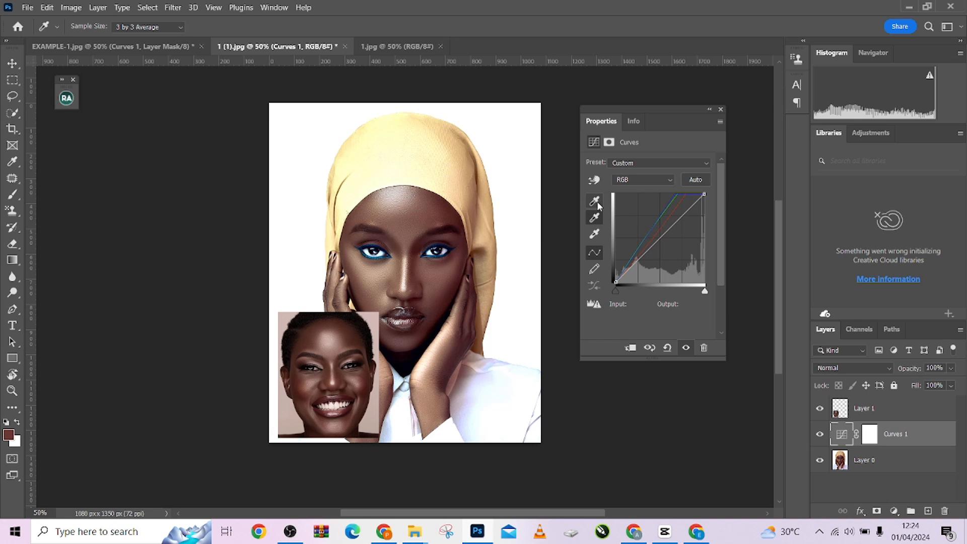
Step: Set the Curves shadow target colour to 3a1a13 without saving it as default
click(595, 203)
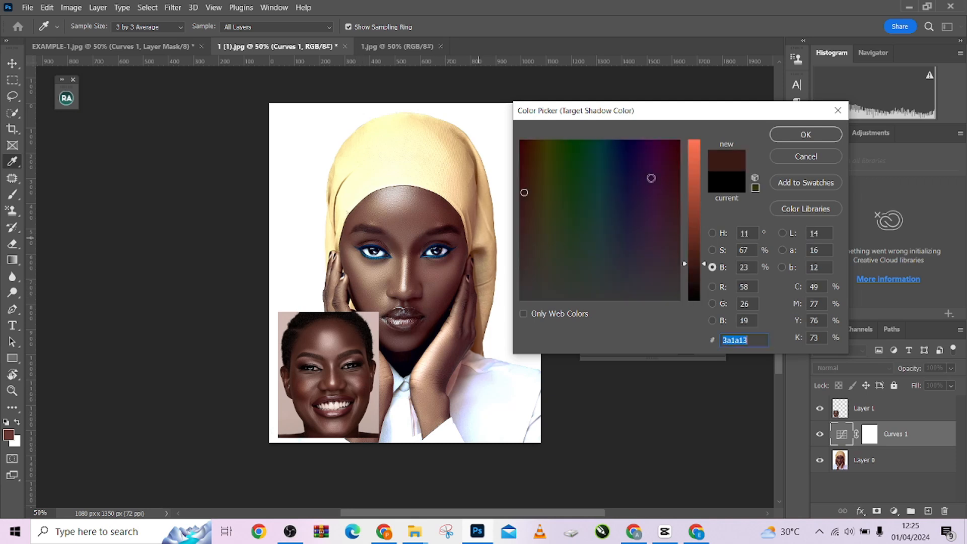
click(804, 134)
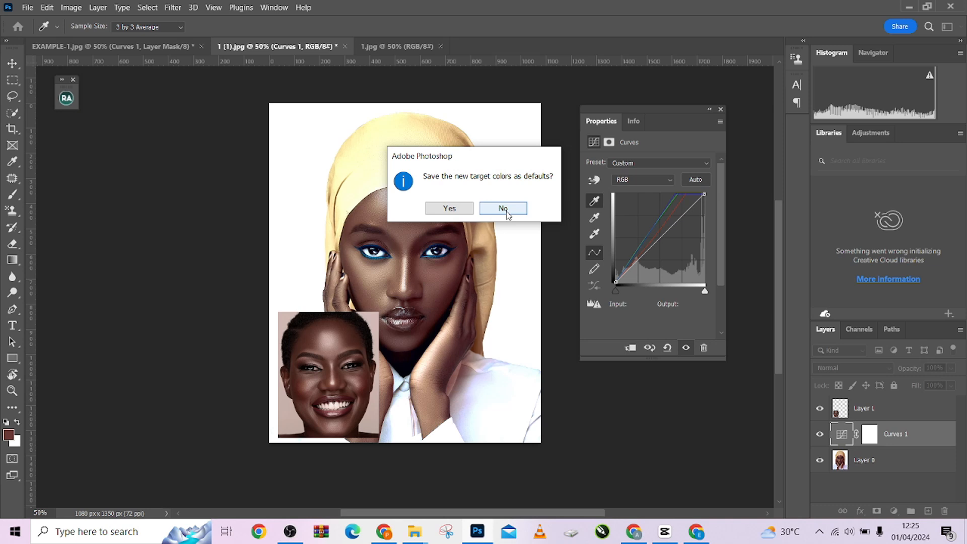
click(502, 208)
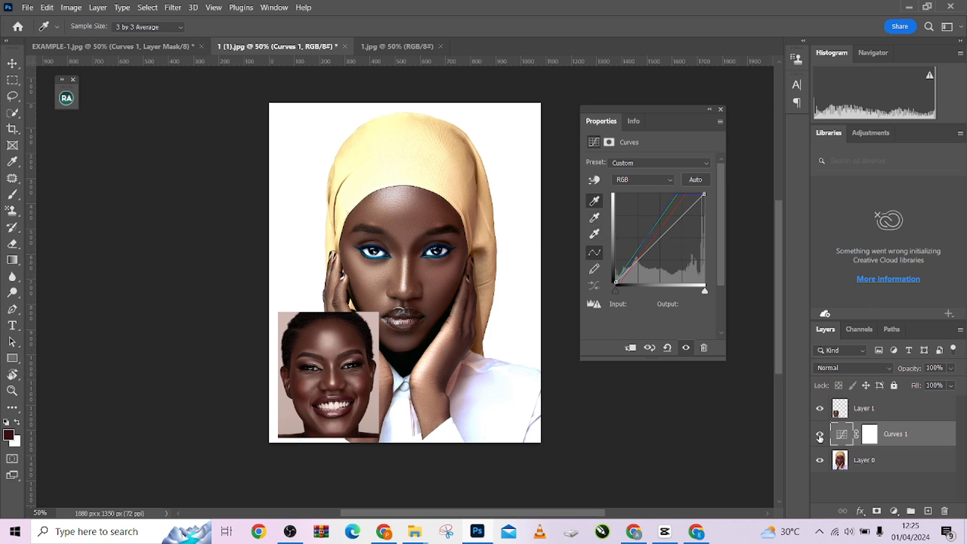
Step: Hide and reshow Curves 1 to compare the graded and original portrait
click(820, 436)
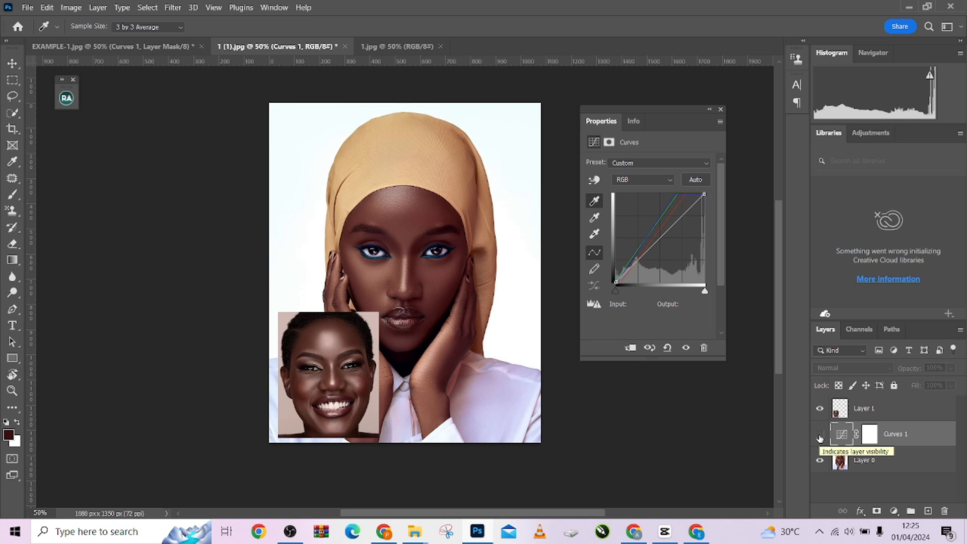
click(819, 434)
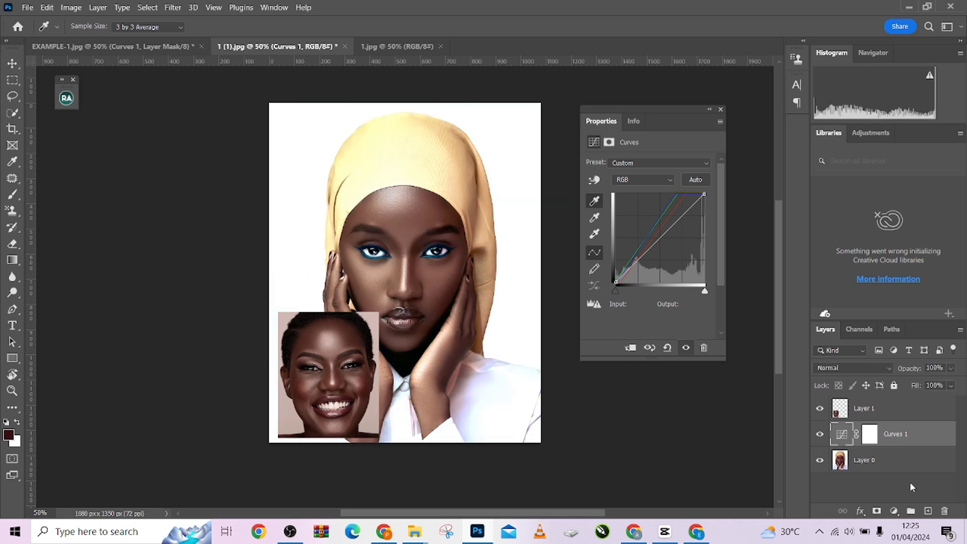
mouse_move(897, 510)
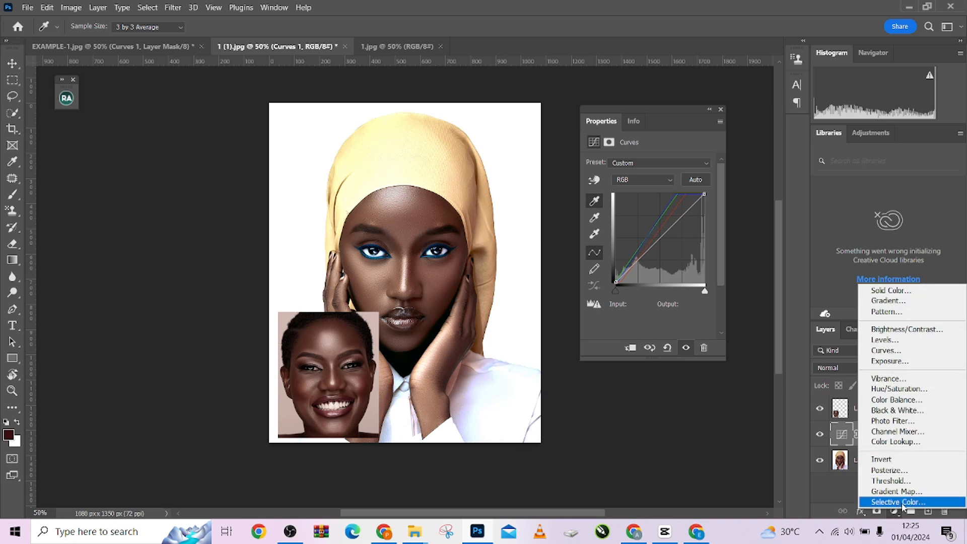
Step: Add a Selective Color layer with Reds at Cyan −21, Magenta +17, Yellow +11
click(895, 501)
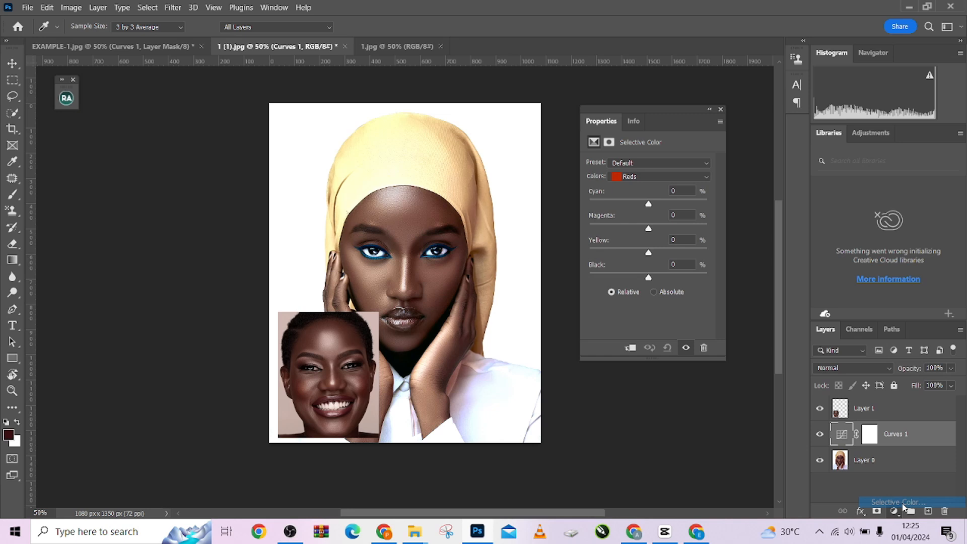
click(896, 502)
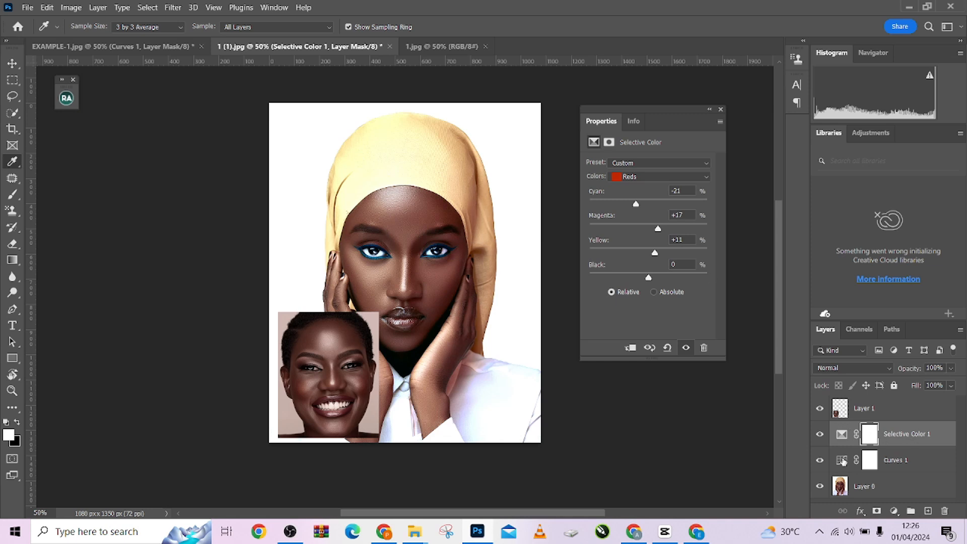
Step: Group Curves 1 and Selective Color 1 into Group 1 and close Properties
click(868, 459)
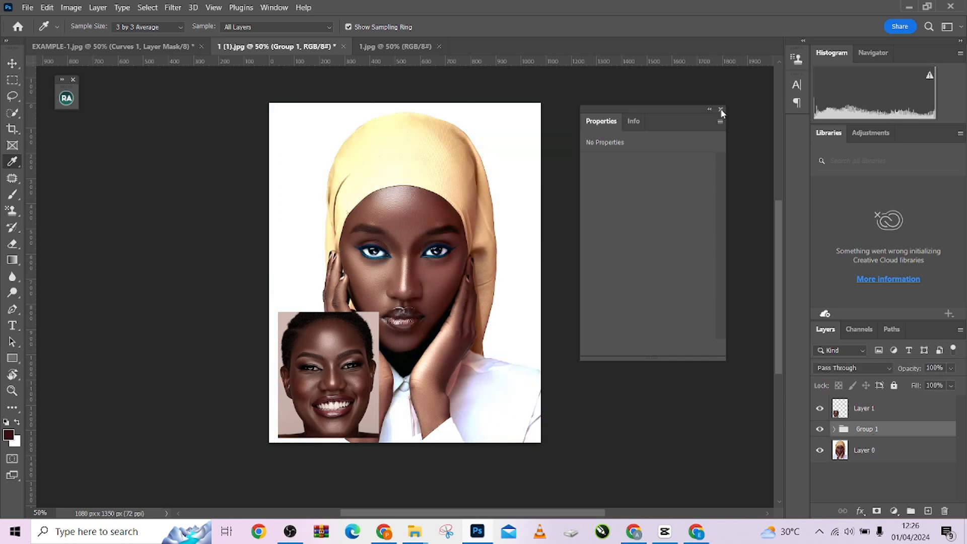
click(720, 110)
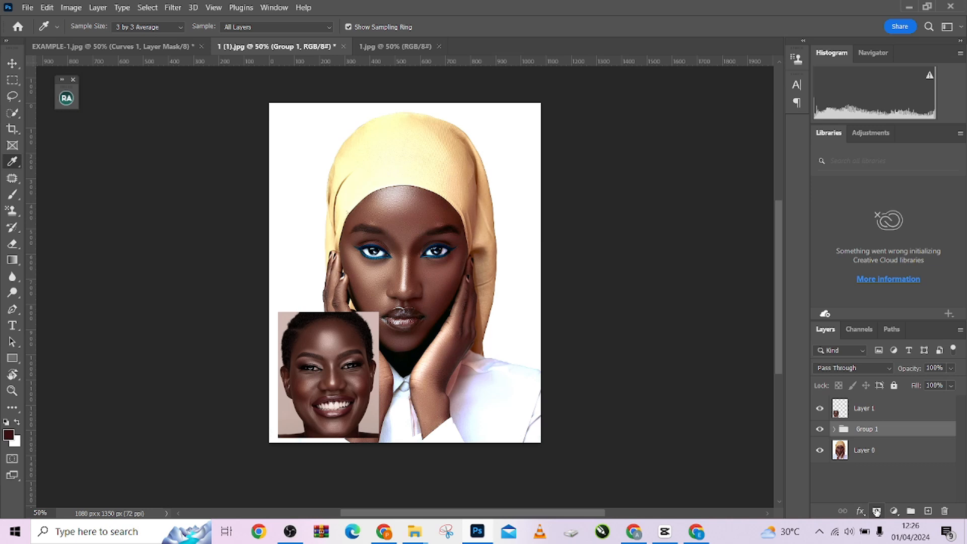
mouse_move(876, 513)
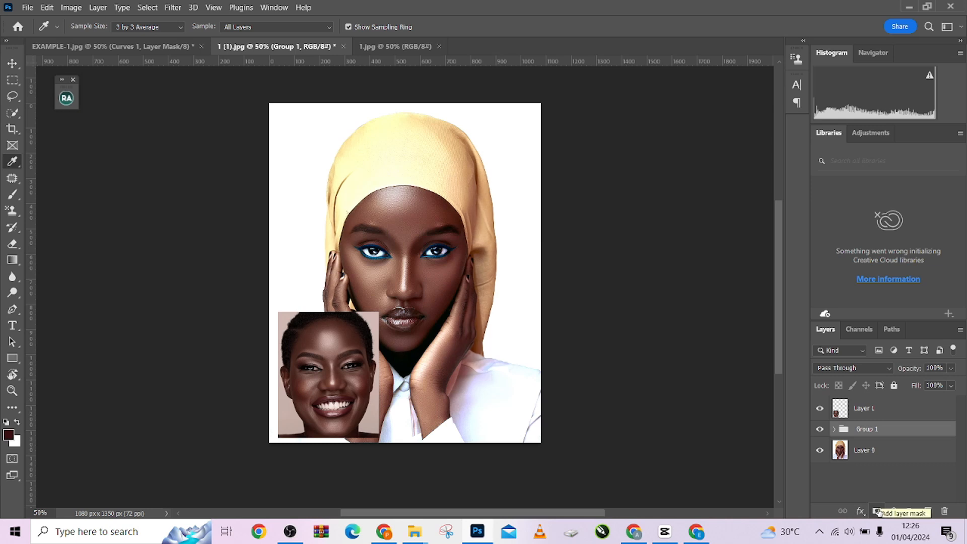
Step: Add and paint a layer mask on Group 1, then hide reference Layer 1
click(876, 513)
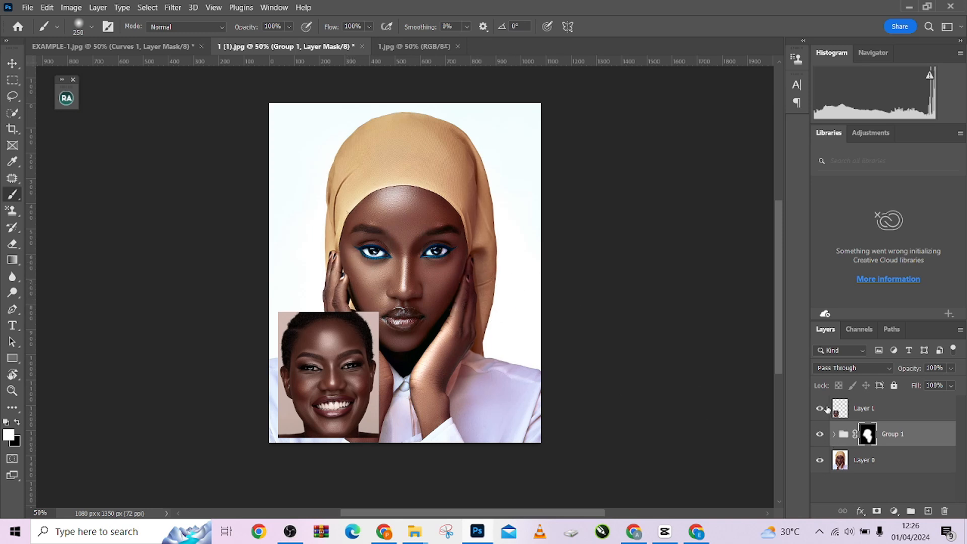
click(819, 408)
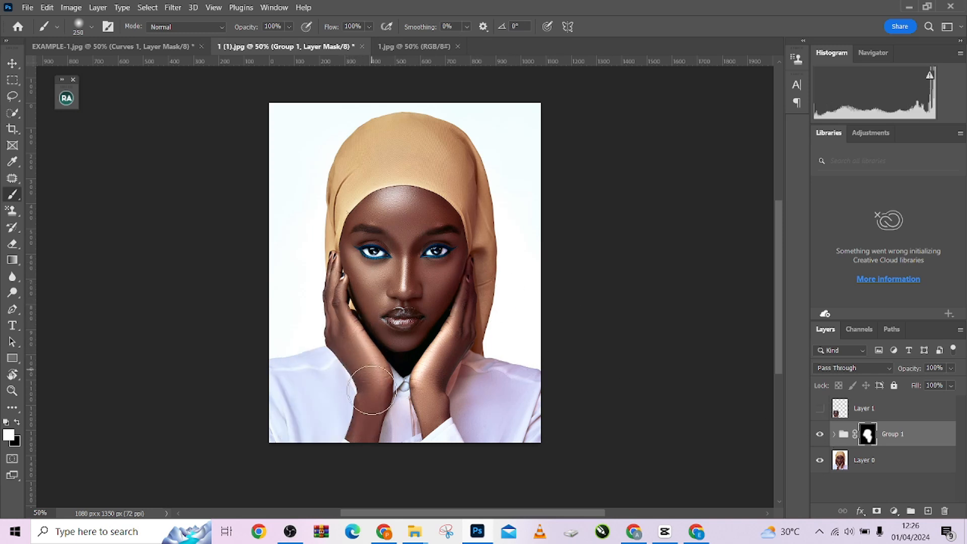
mouse_move(343, 304)
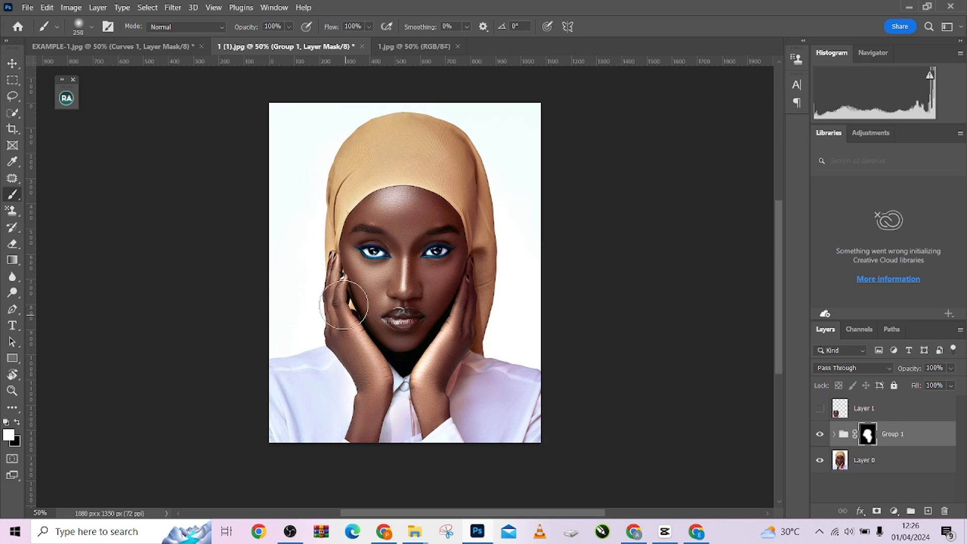
mouse_move(432, 247)
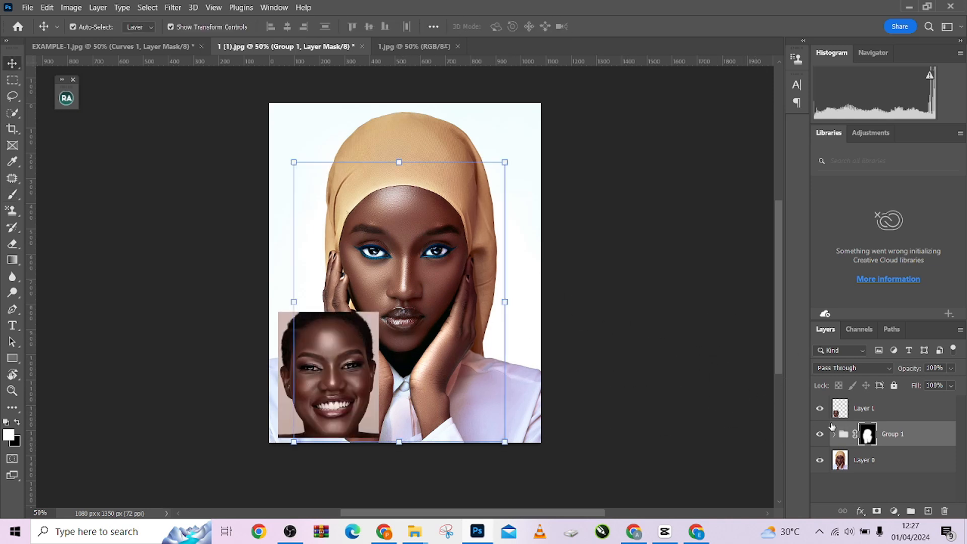
click(819, 434)
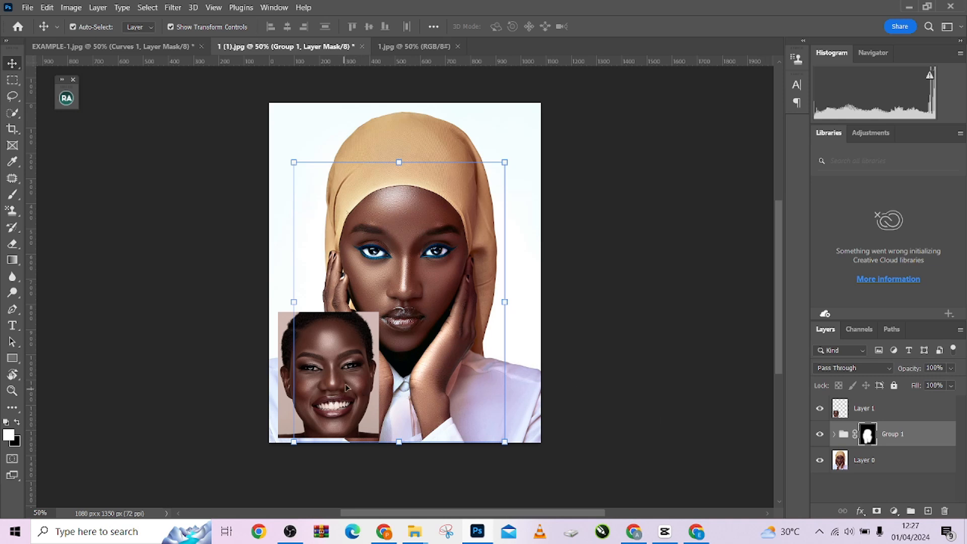
click(819, 434)
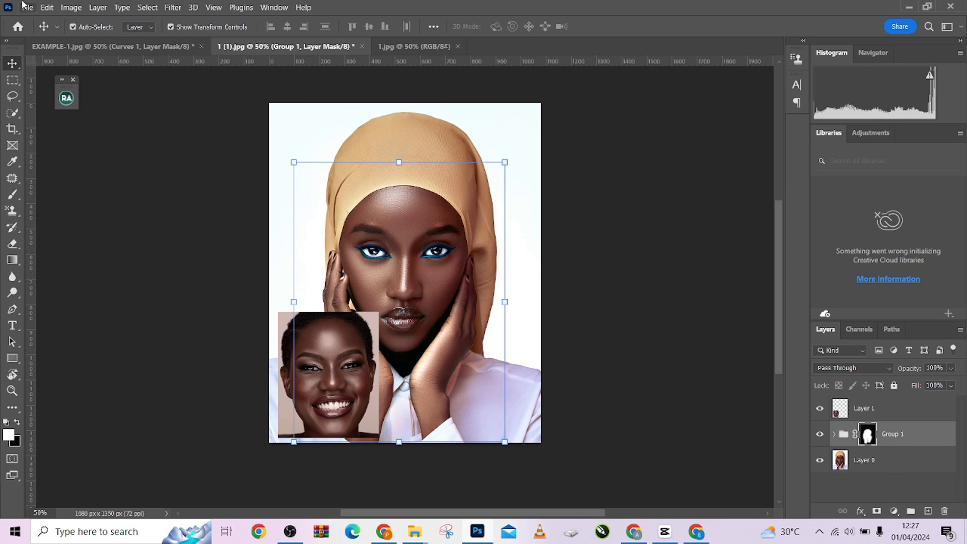
click(27, 8)
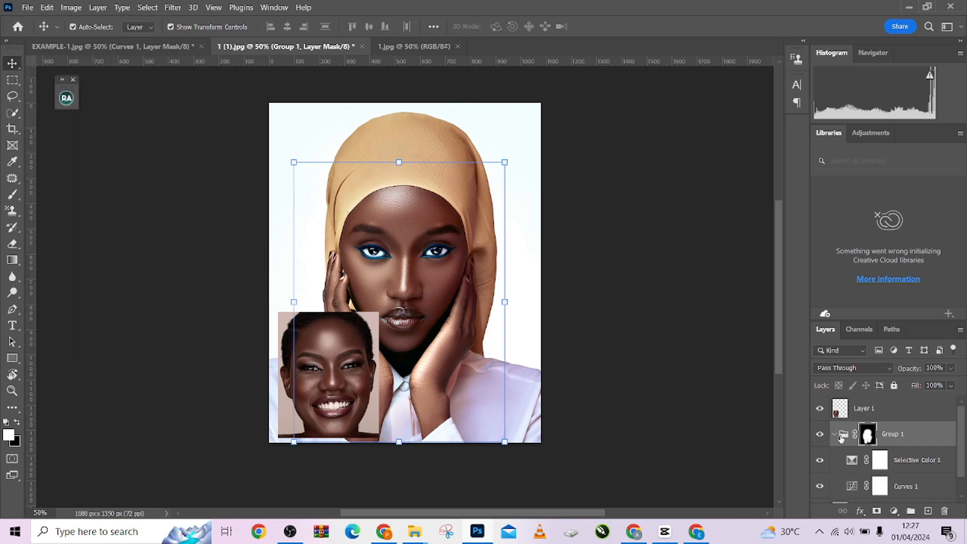
click(833, 434)
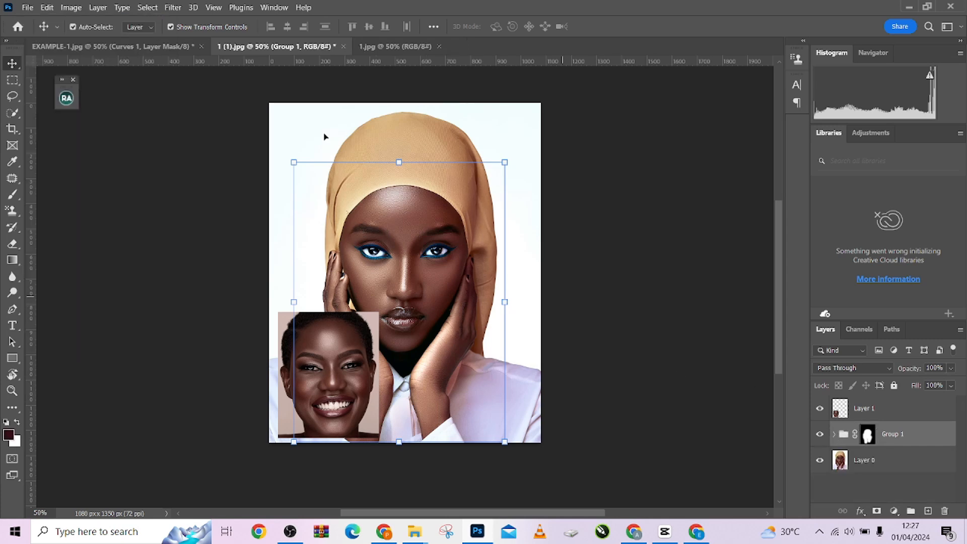
click(27, 7)
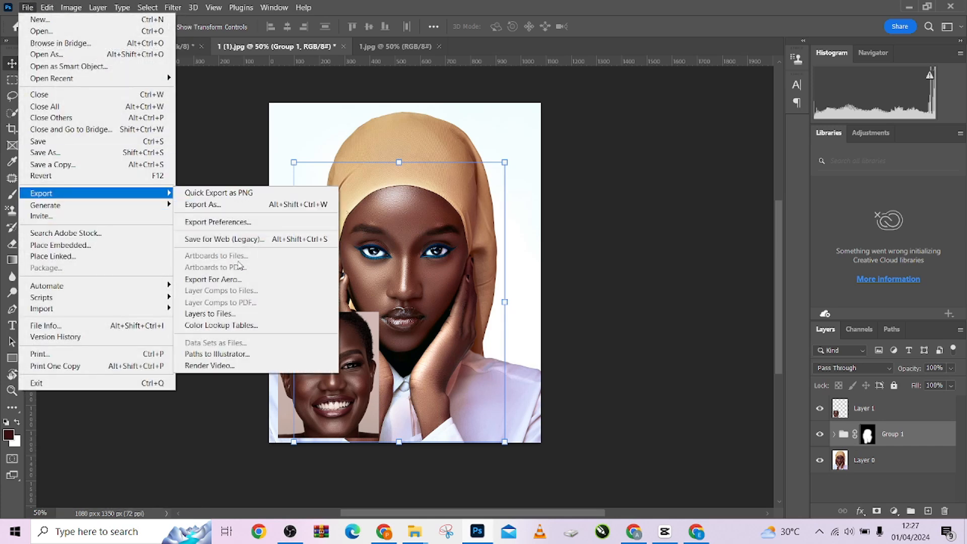
click(221, 324)
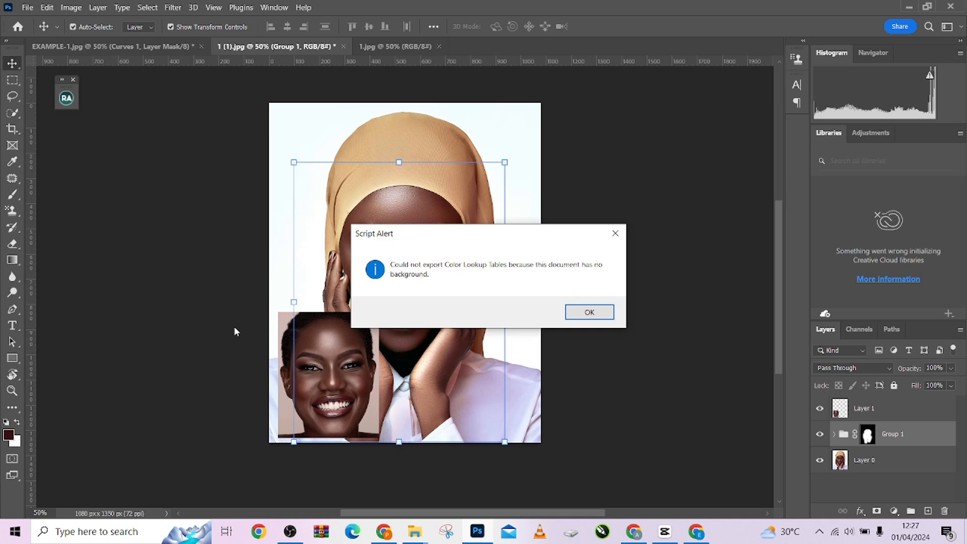
mouse_move(419, 278)
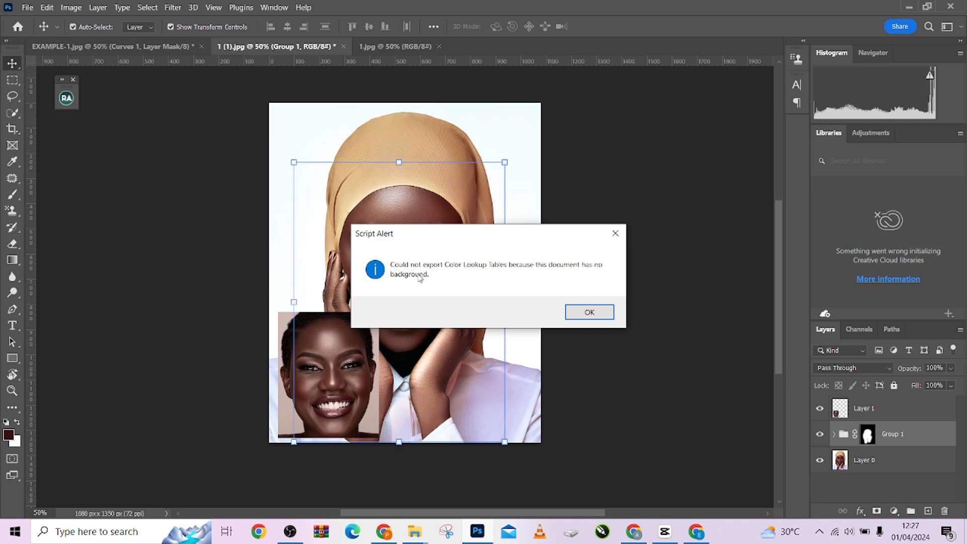
mouse_move(530, 279)
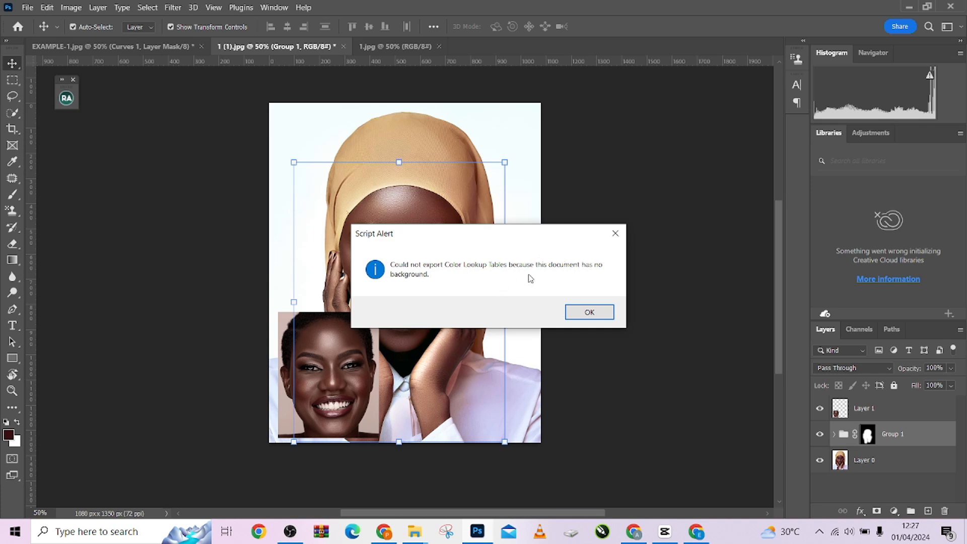
mouse_move(604, 301)
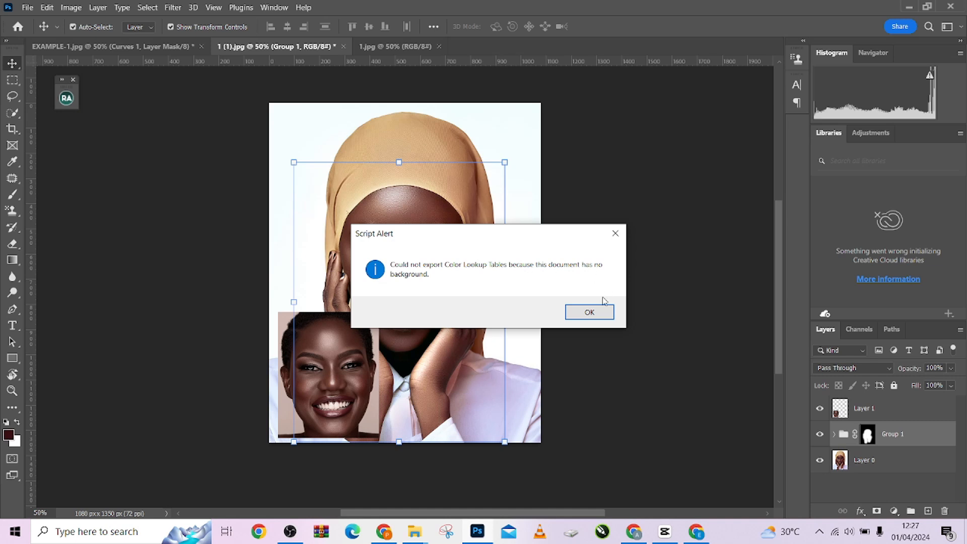
click(588, 312)
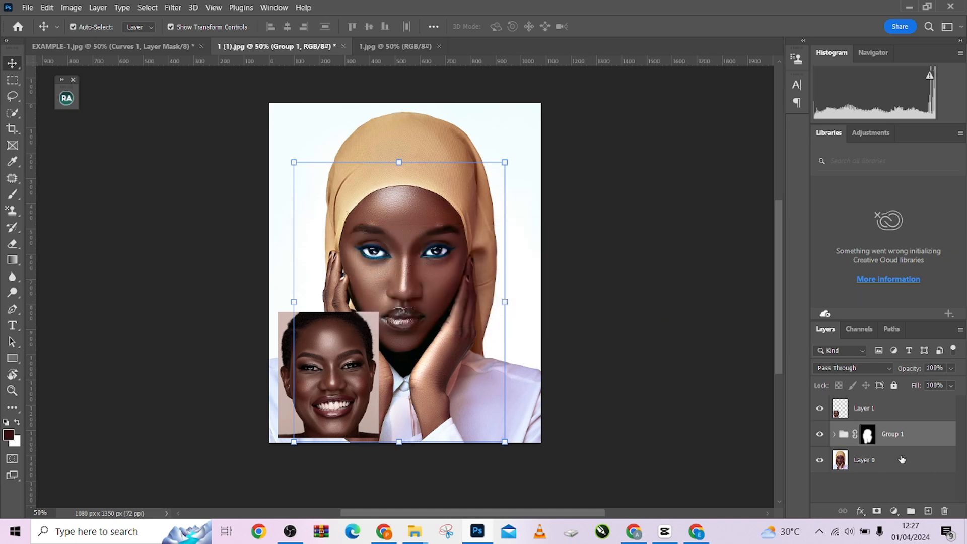
click(863, 459)
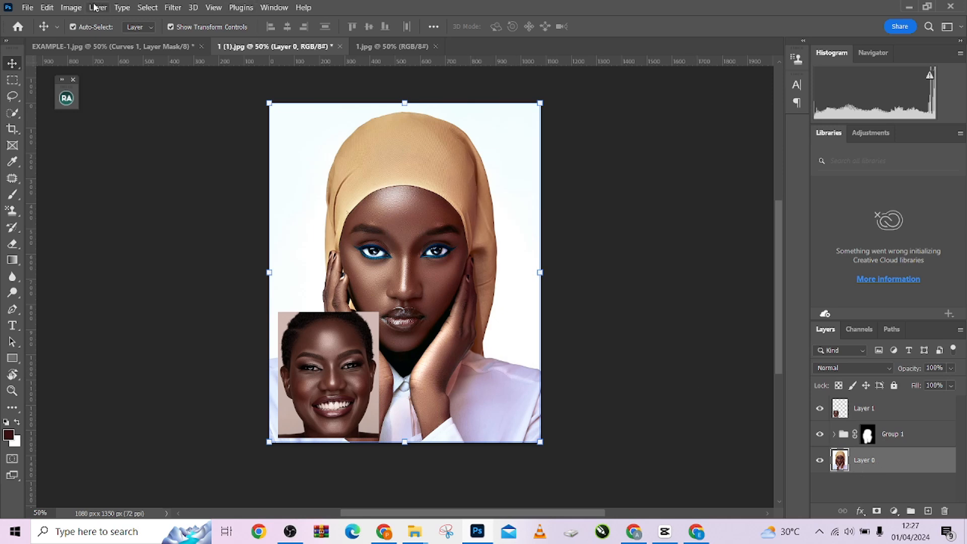
Step: Convert Layer 0 with Layer > New > Background from Layer, then reselect Group 1
click(97, 8)
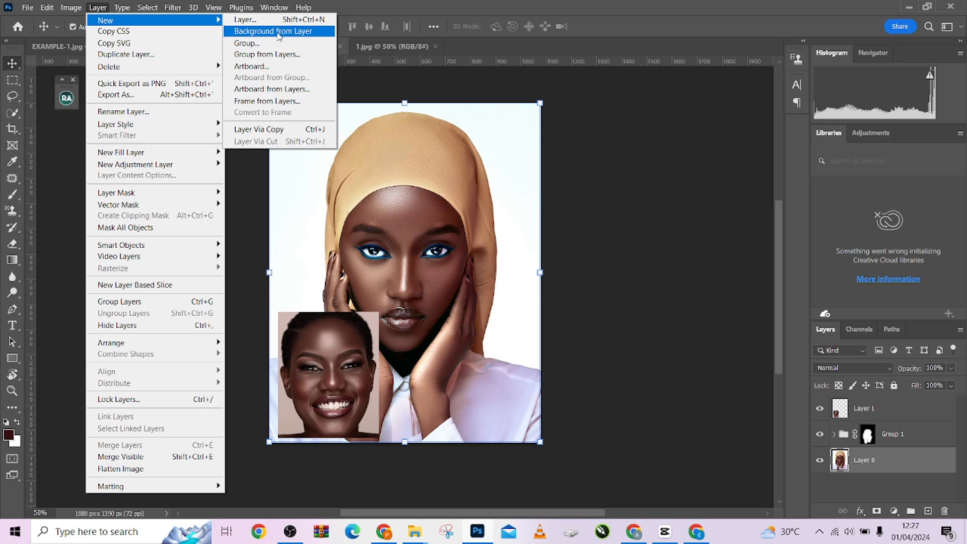
click(269, 31)
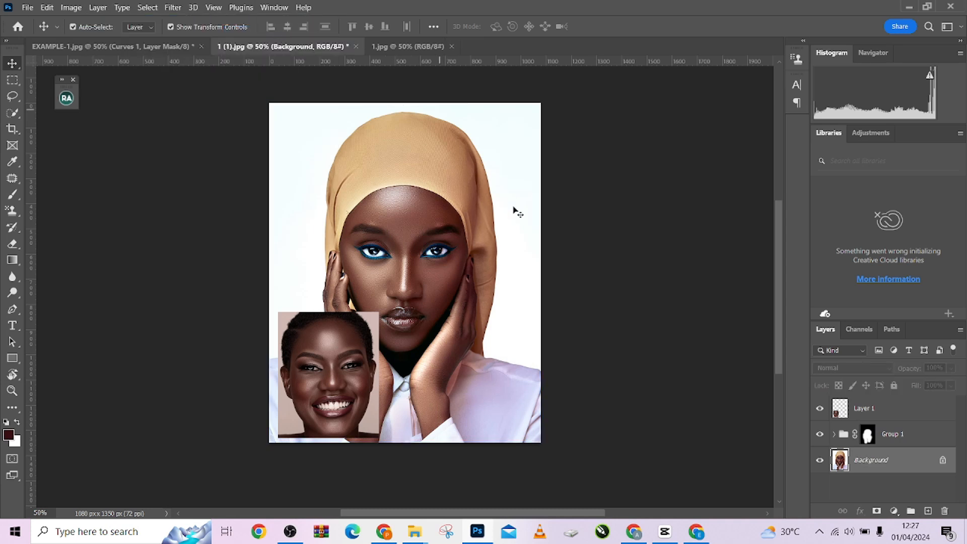
click(892, 434)
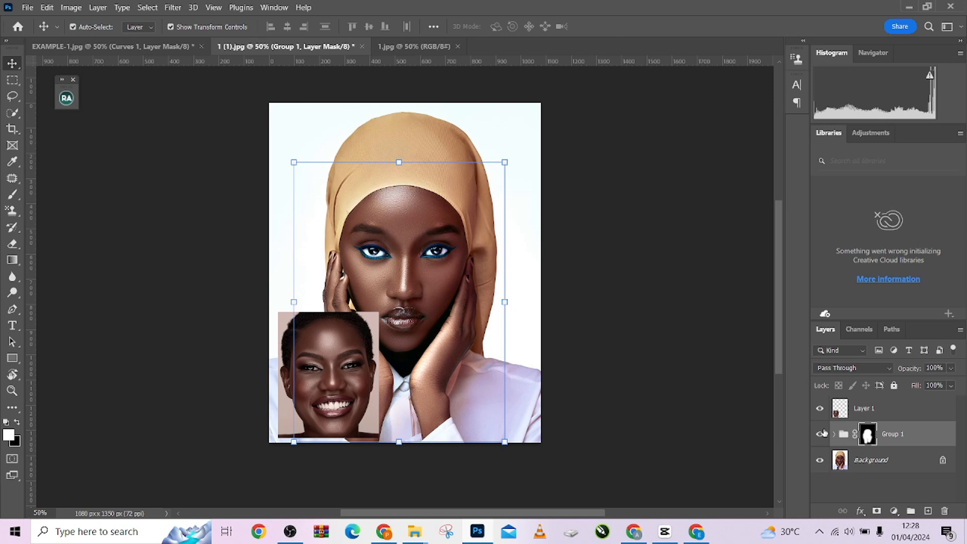
click(27, 8)
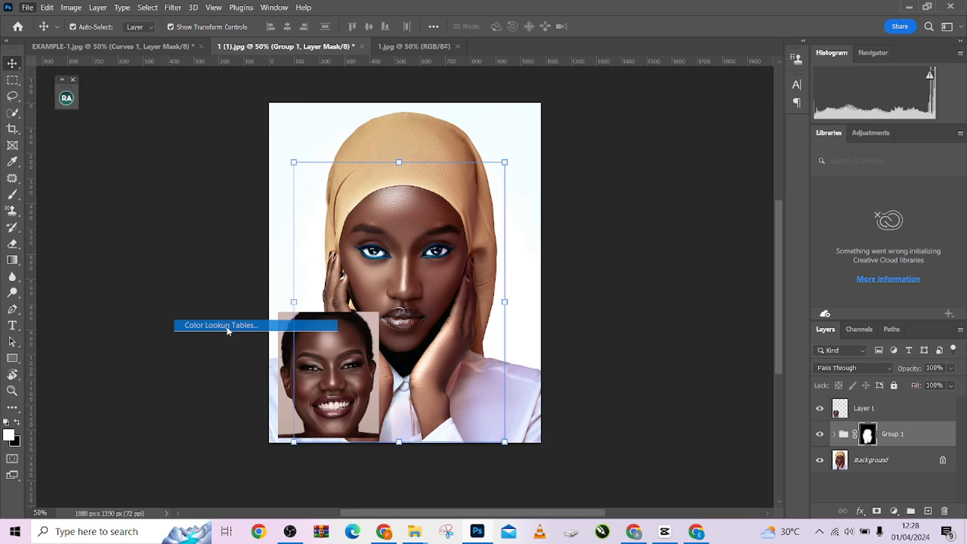
click(220, 324)
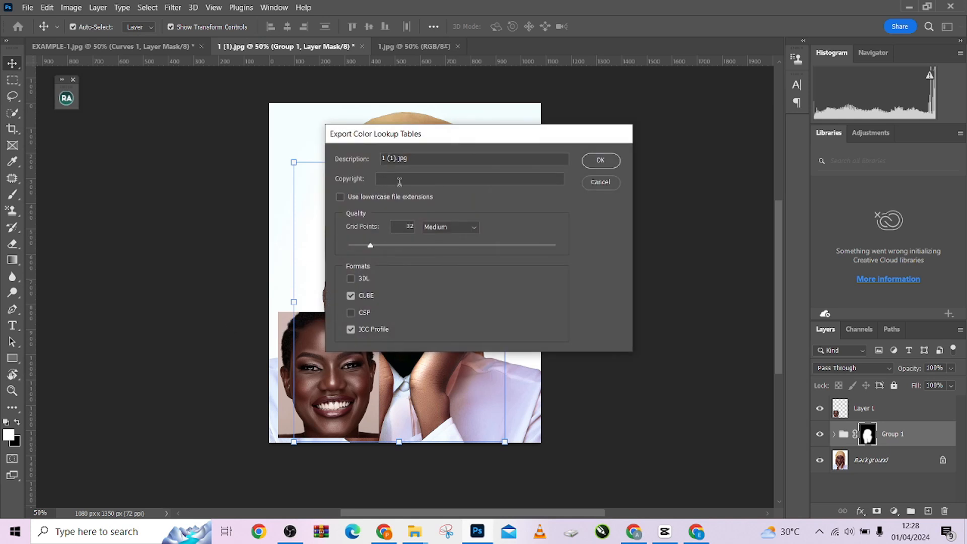
triple_click(473, 159)
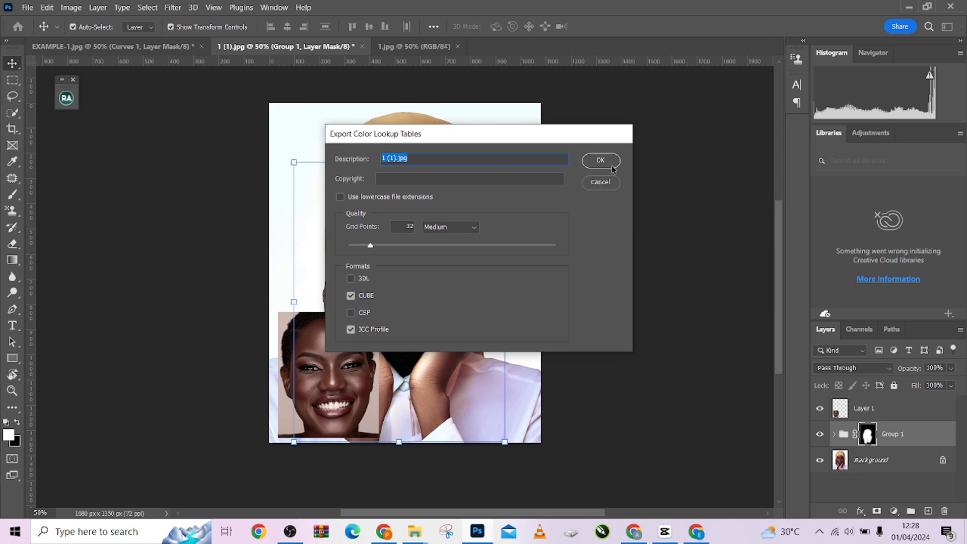
mouse_move(511, 178)
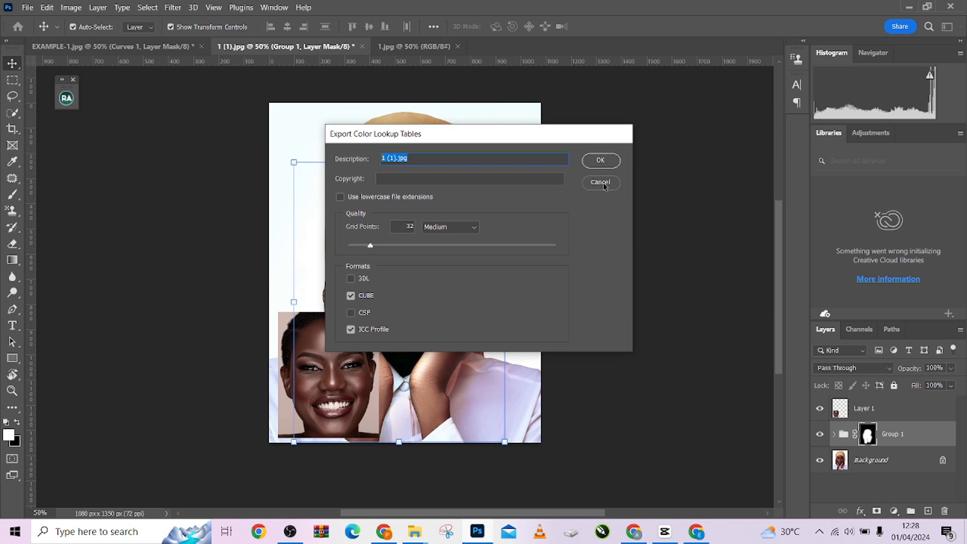
click(599, 183)
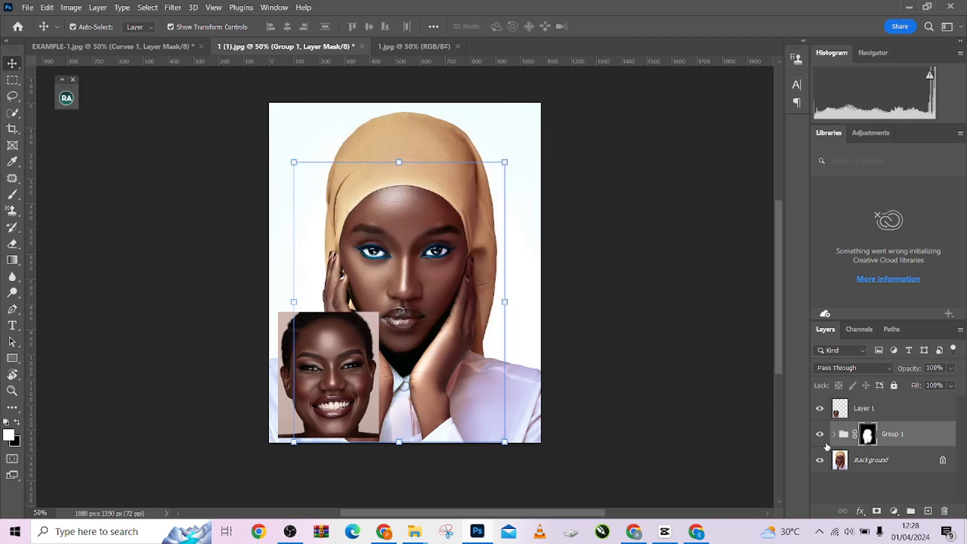
Step: Hide Group 1's grade and add a Color Lookup adjustment layer above Layer 0
click(870, 459)
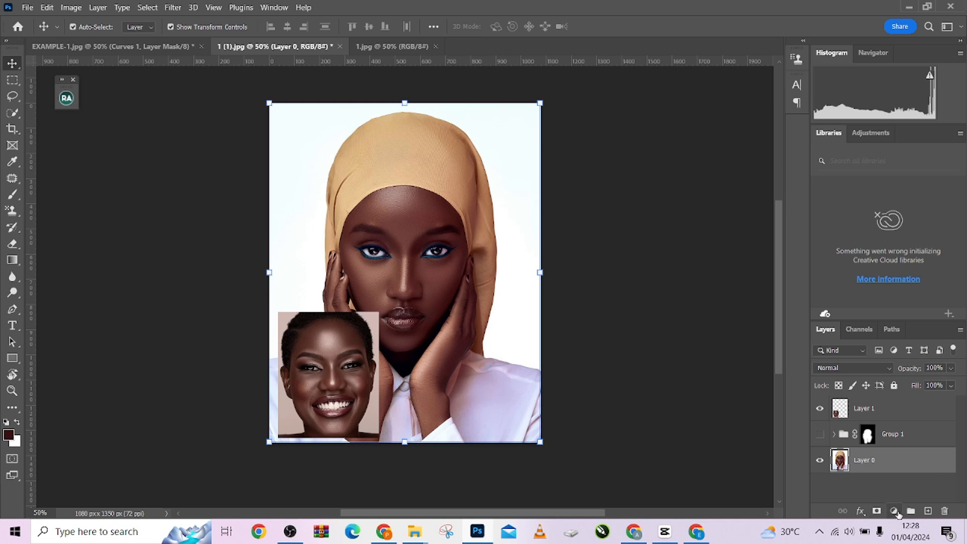
click(893, 510)
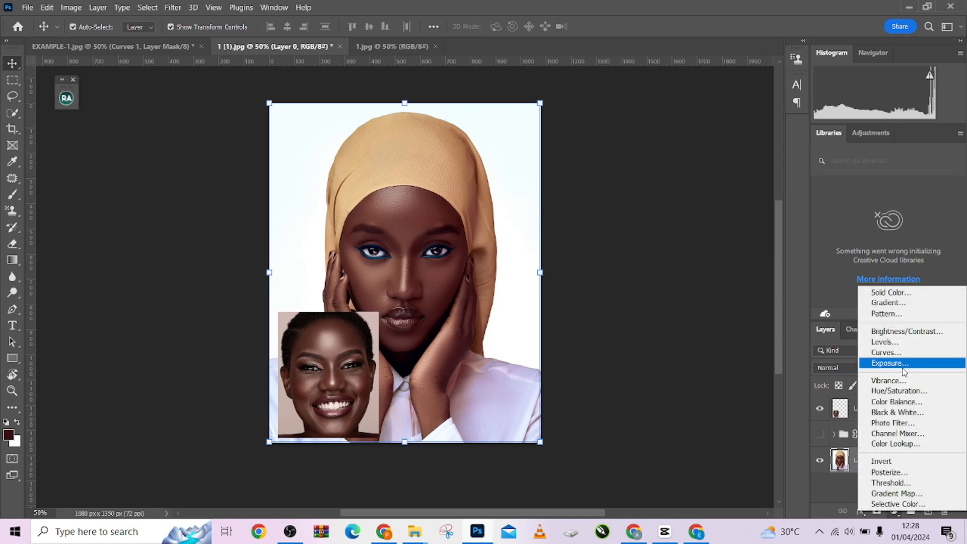
mouse_move(894, 443)
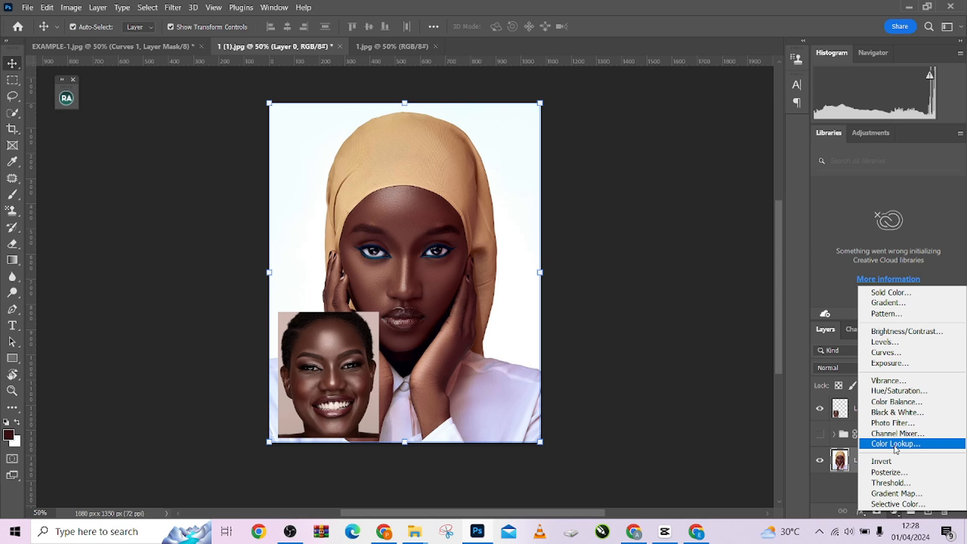
click(893, 443)
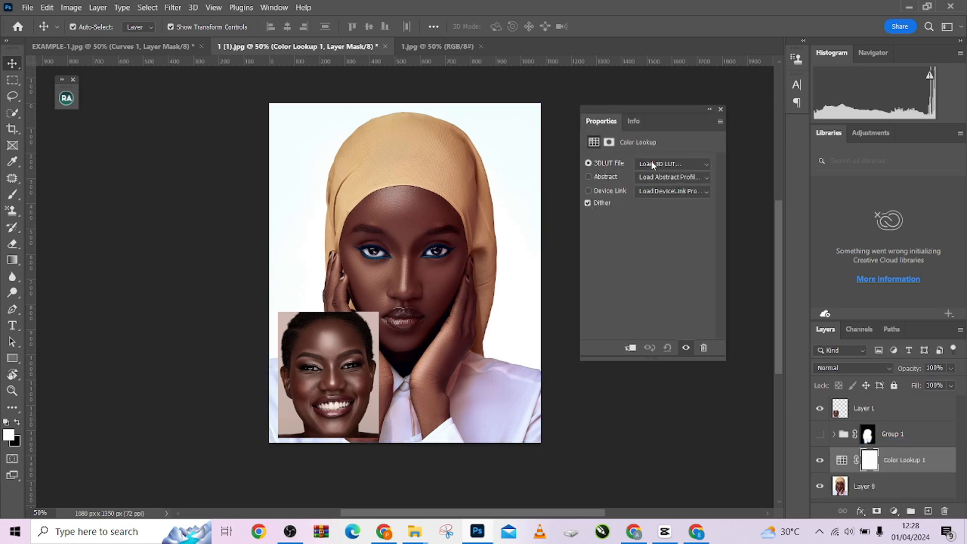
Step: Load 1 (1).CUBE as the 3D LUT and toggle visibility to compare with Group 1's grade
click(671, 163)
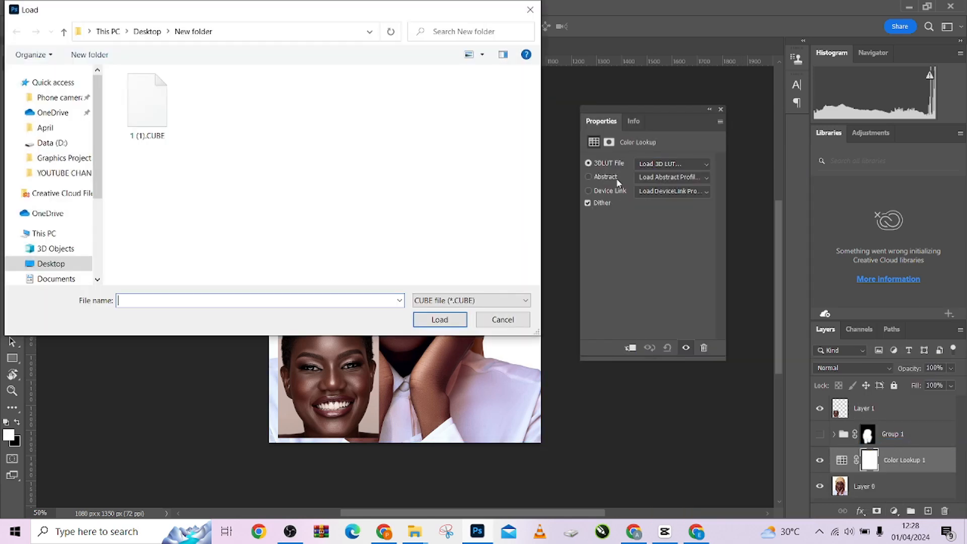
click(147, 99)
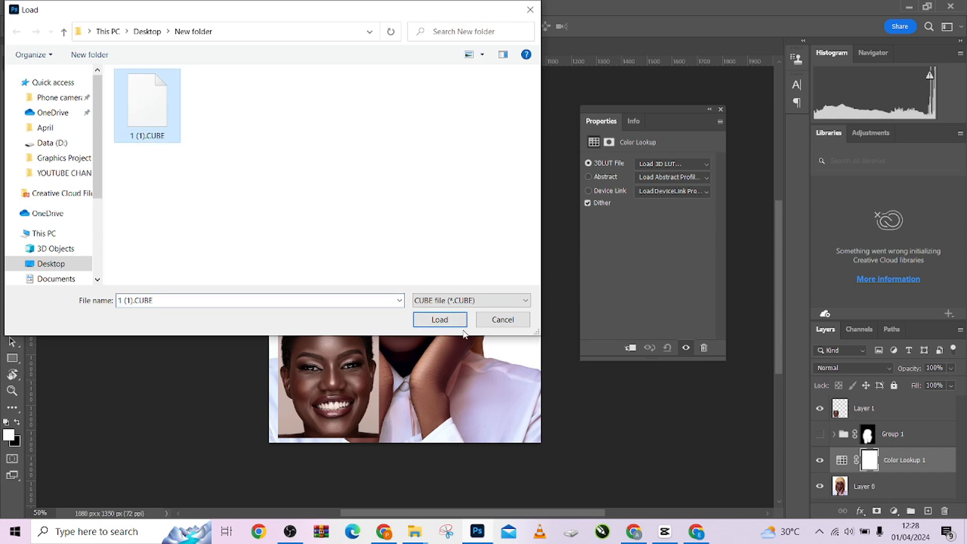
click(439, 320)
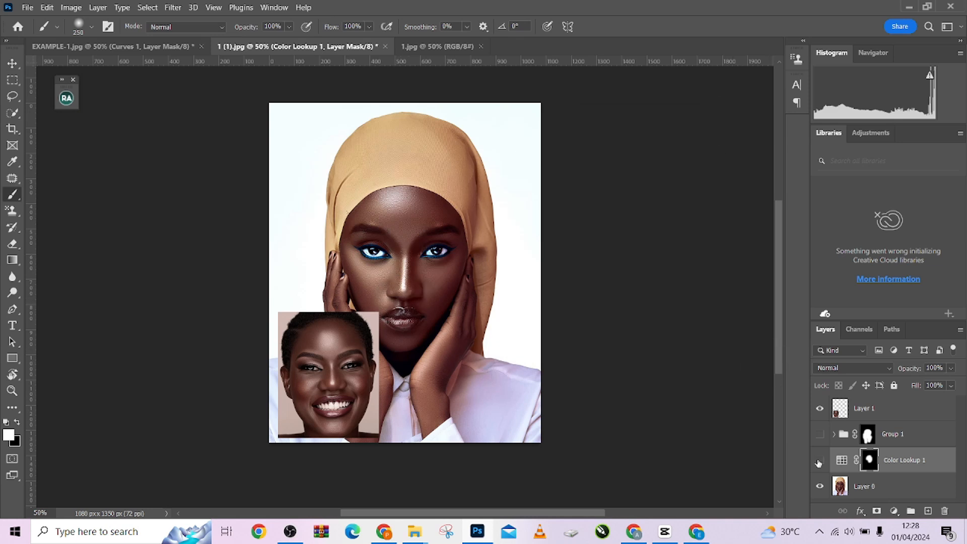
click(819, 463)
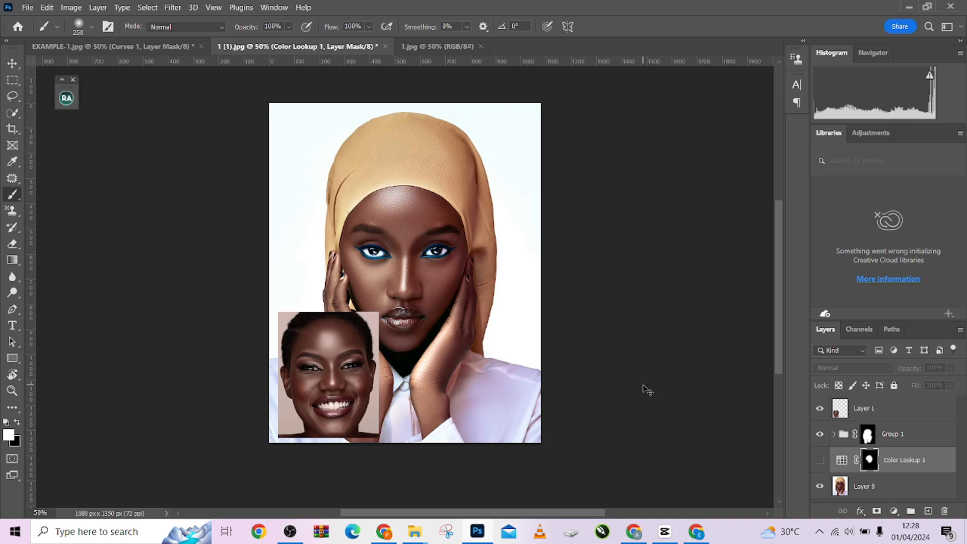